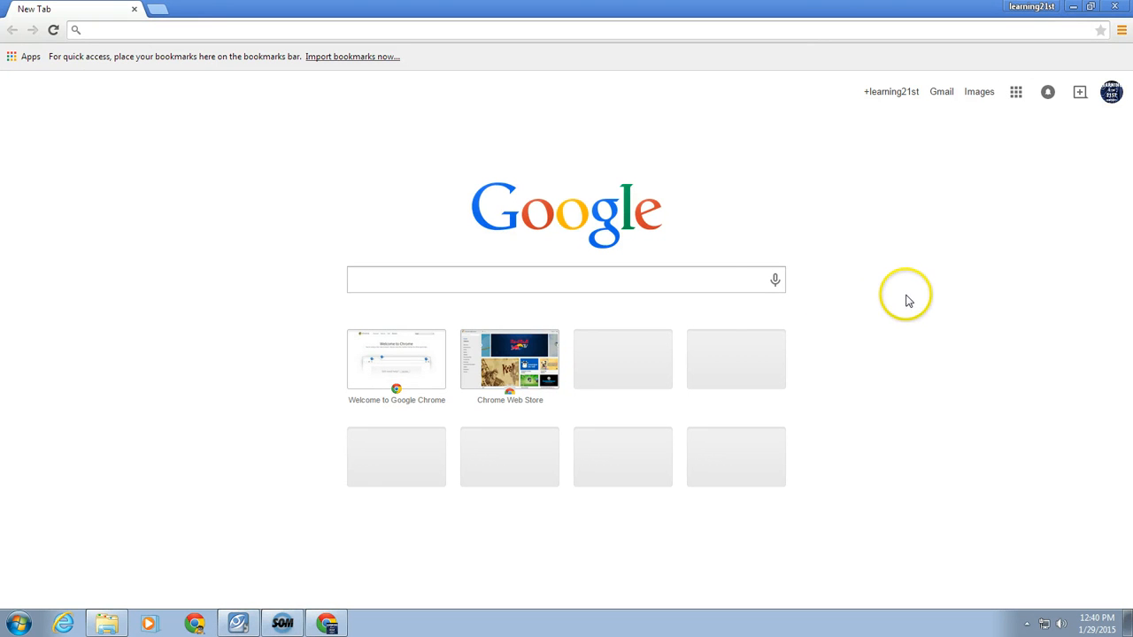
mouse_move(925, 255)
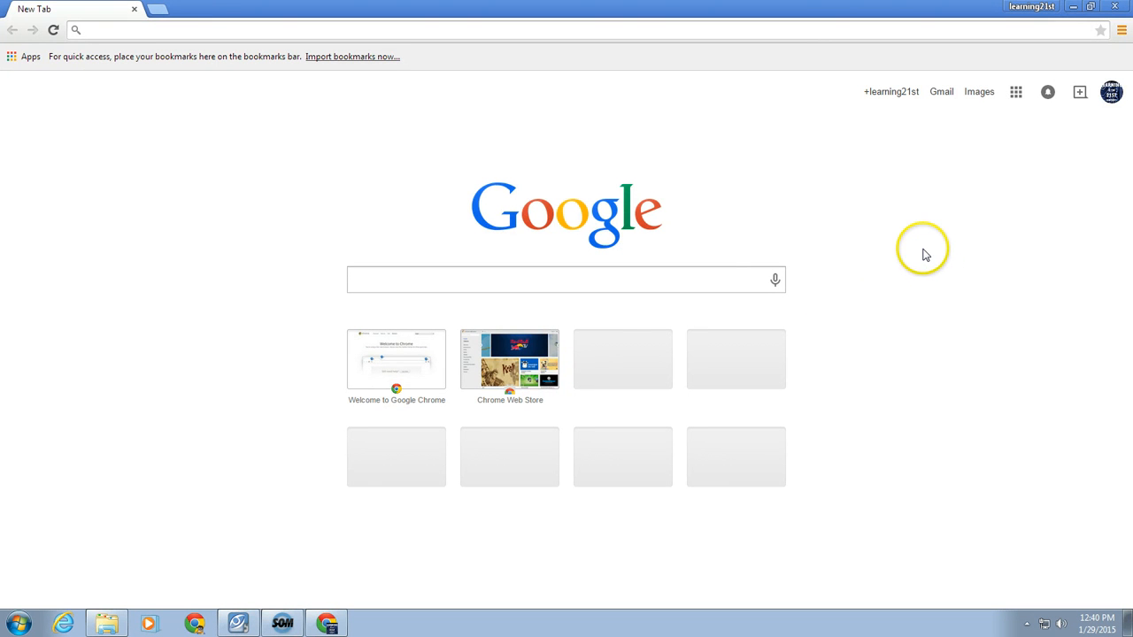
mouse_move(931, 233)
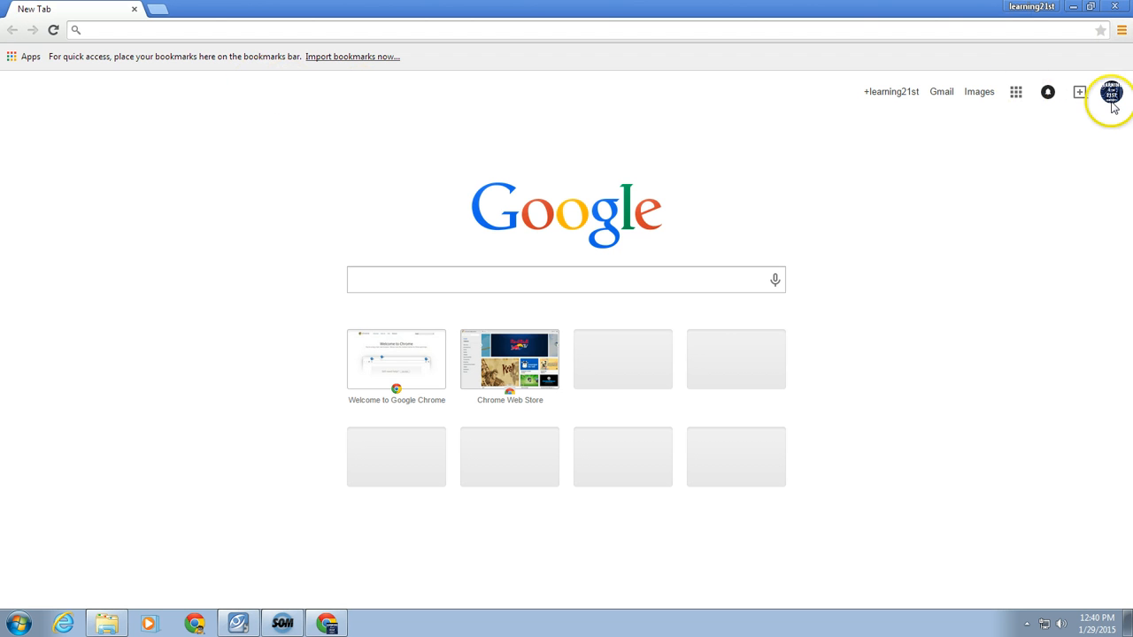
mouse_move(981, 92)
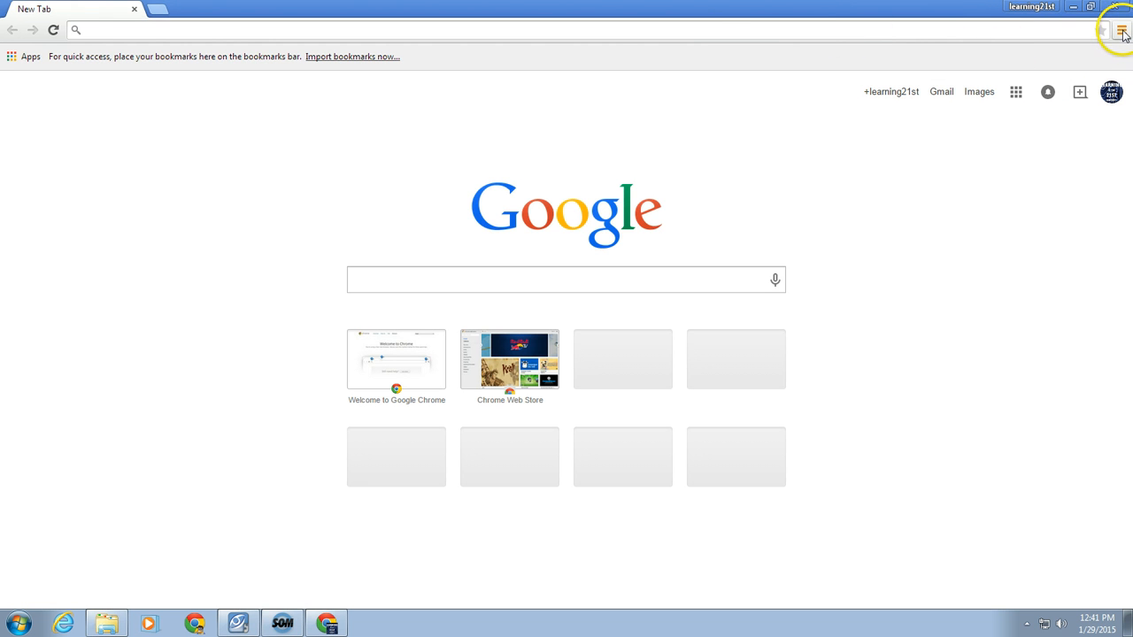
- Reach the Extensions management page through the Chrome menu's More tools entry
left_click(1122, 32)
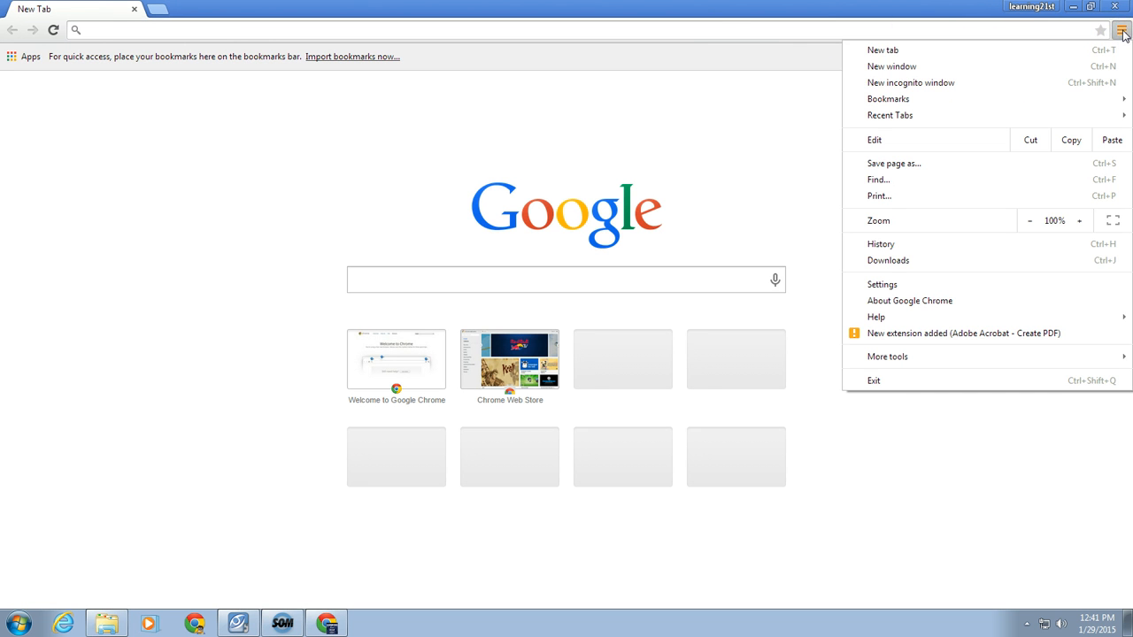
mouse_move(938, 358)
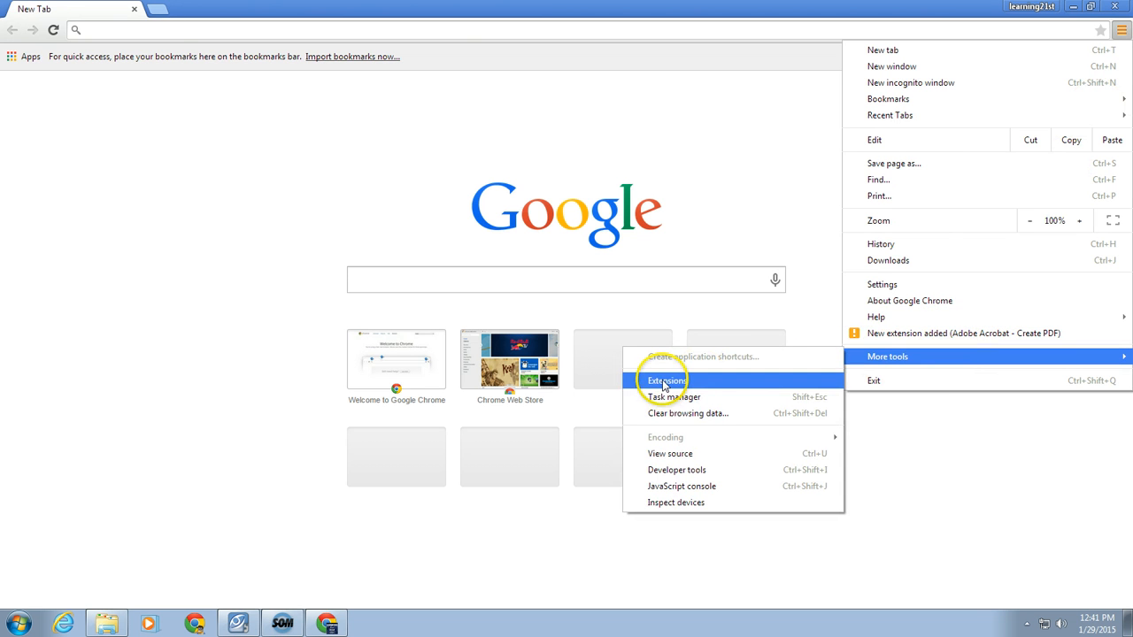
left_click(662, 379)
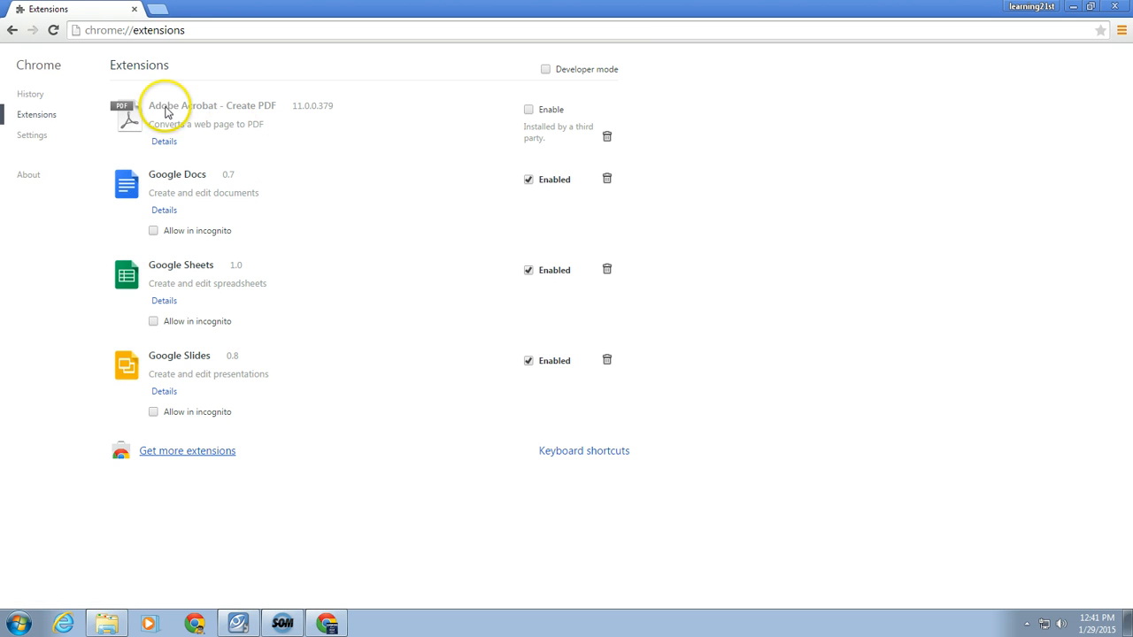
mouse_move(48, 135)
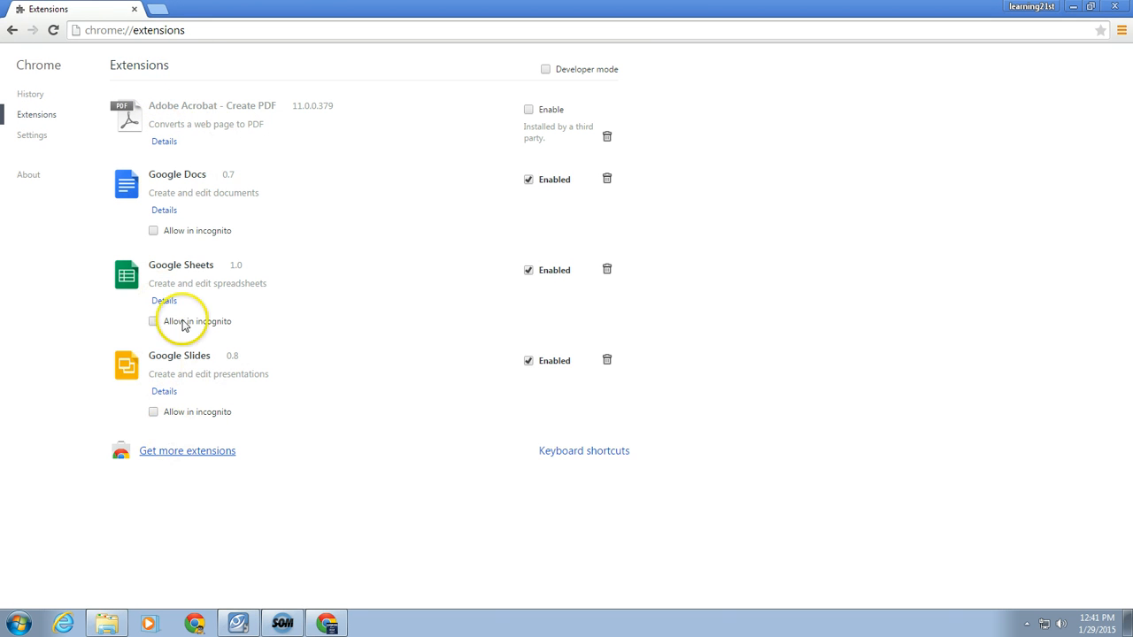
mouse_move(180, 457)
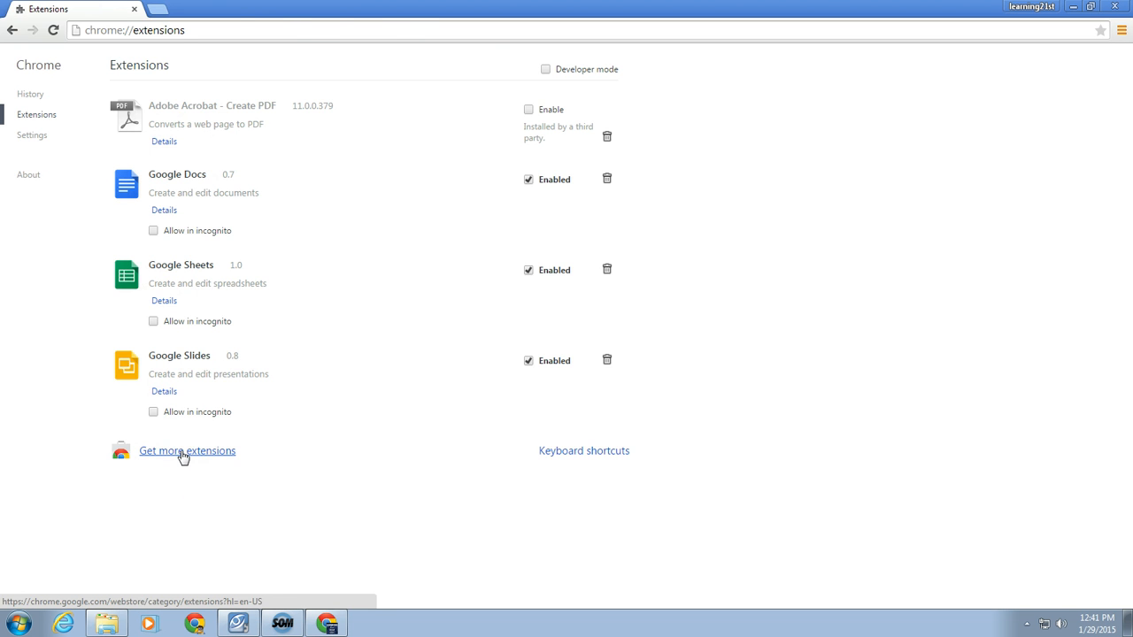
- Search the Chrome Web Store for 'screencastify'
left_click(187, 452)
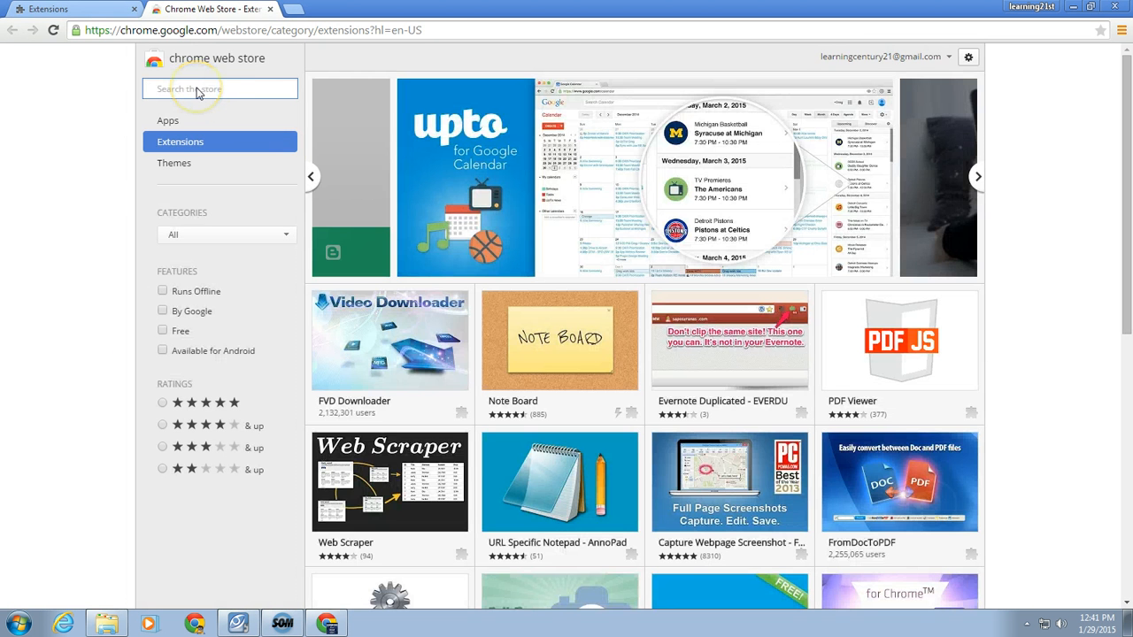
type("scr")
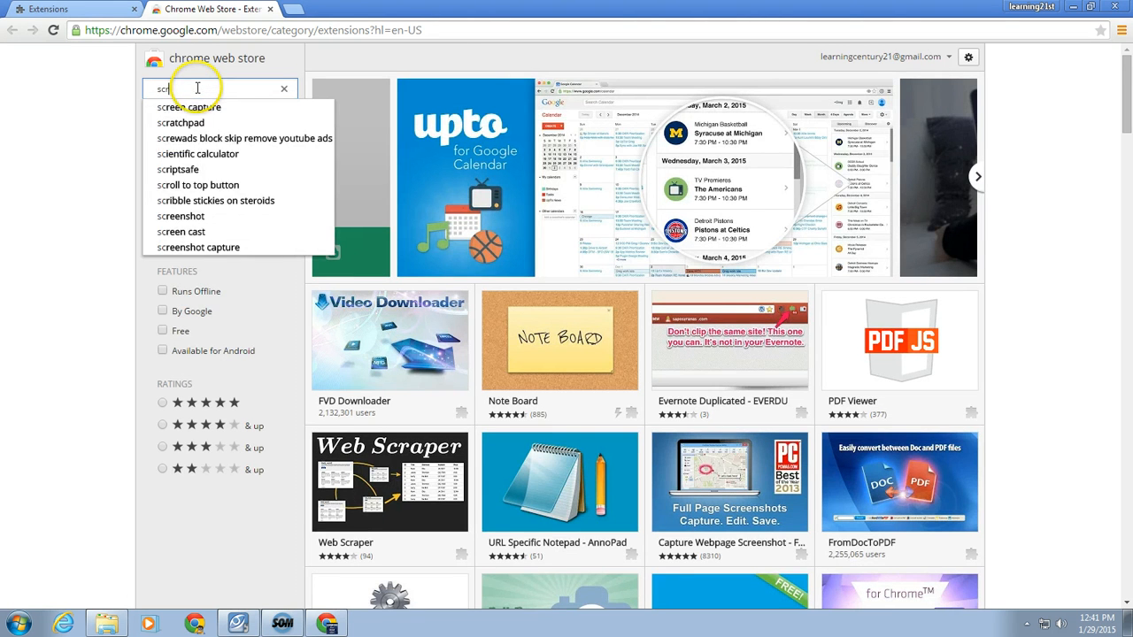
type("screencastify")
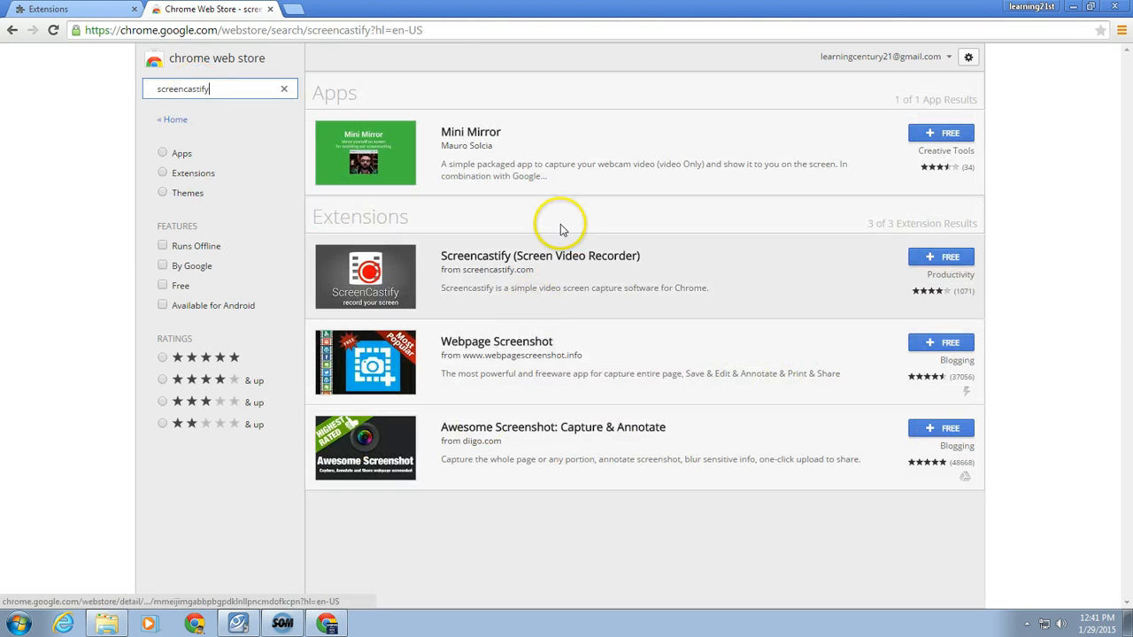
mouse_move(574, 269)
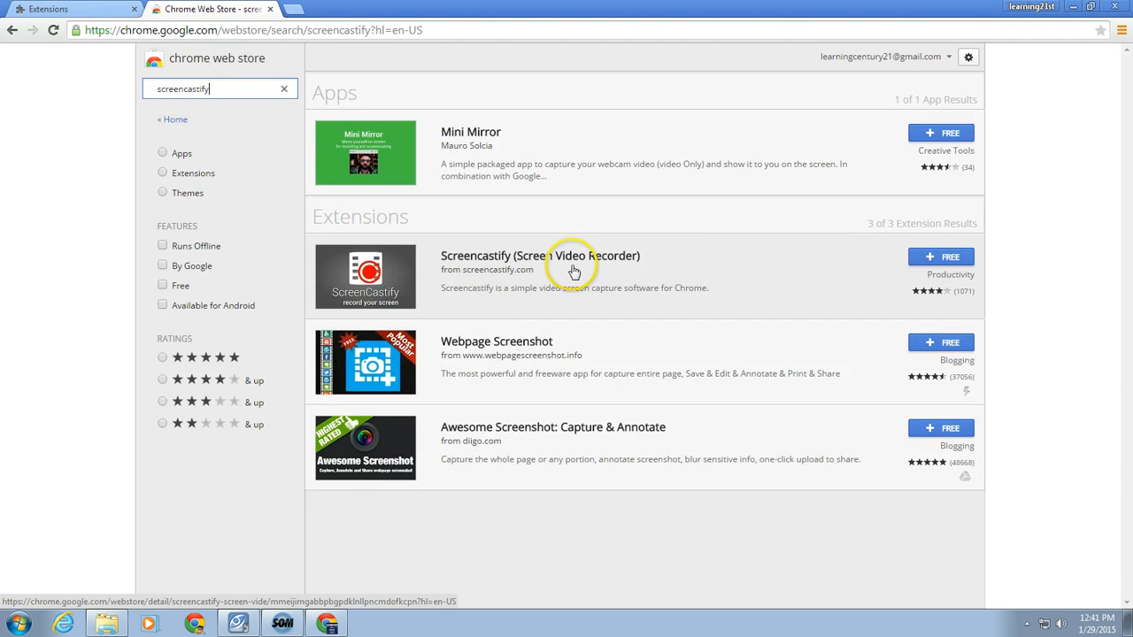
mouse_move(885, 269)
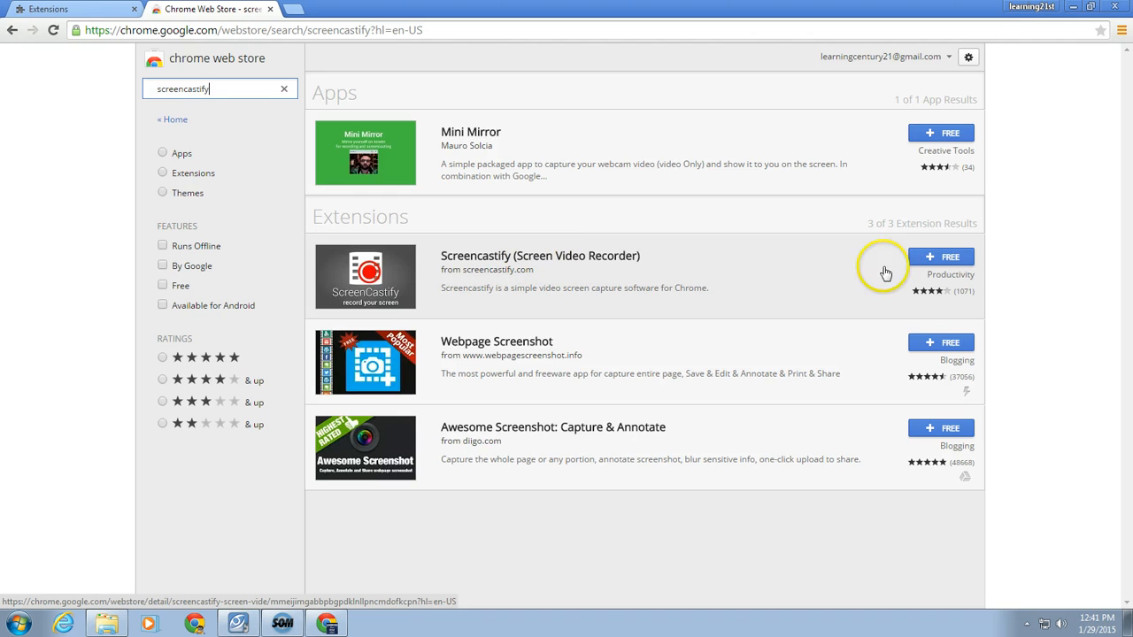
mouse_move(942, 262)
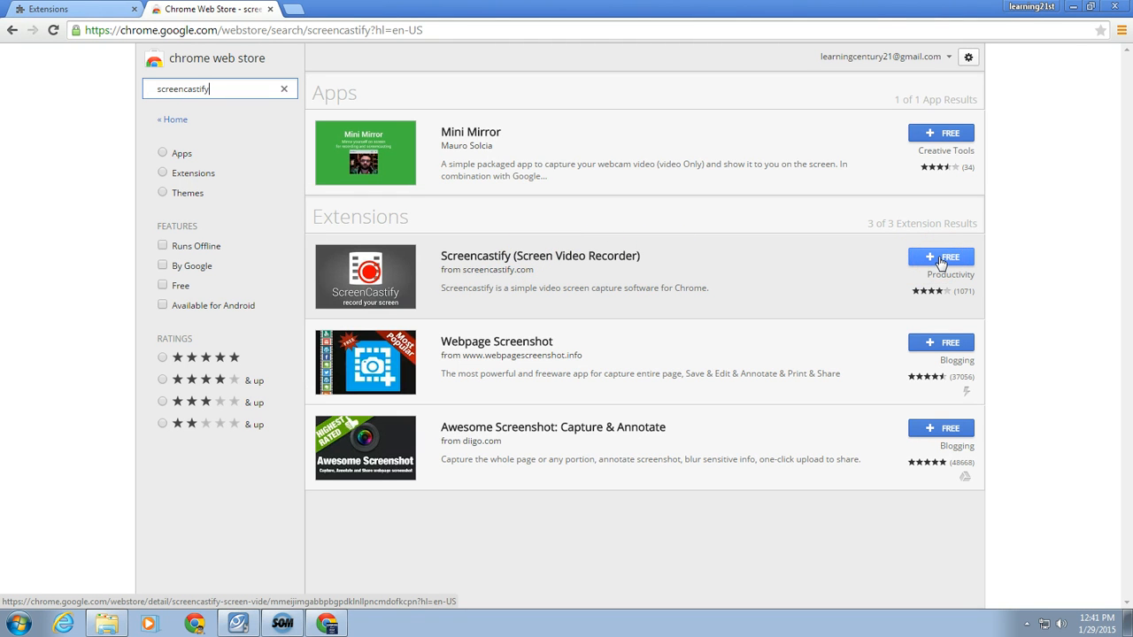
- Add the free Screencastify extension to Chrome and confirm the installation
left_click(940, 257)
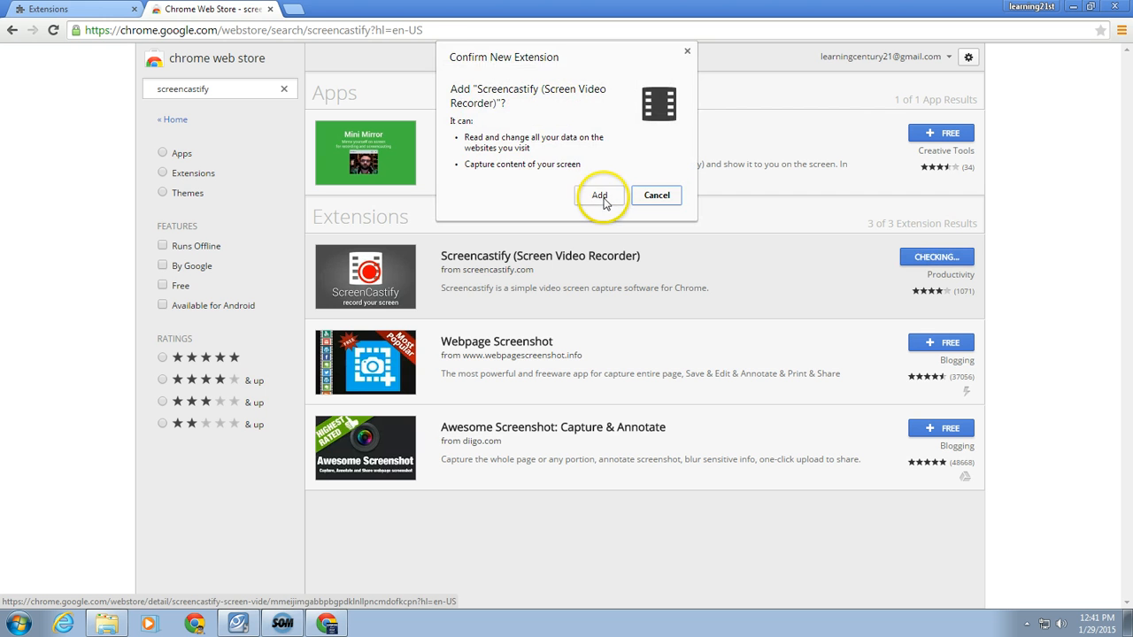
left_click(602, 194)
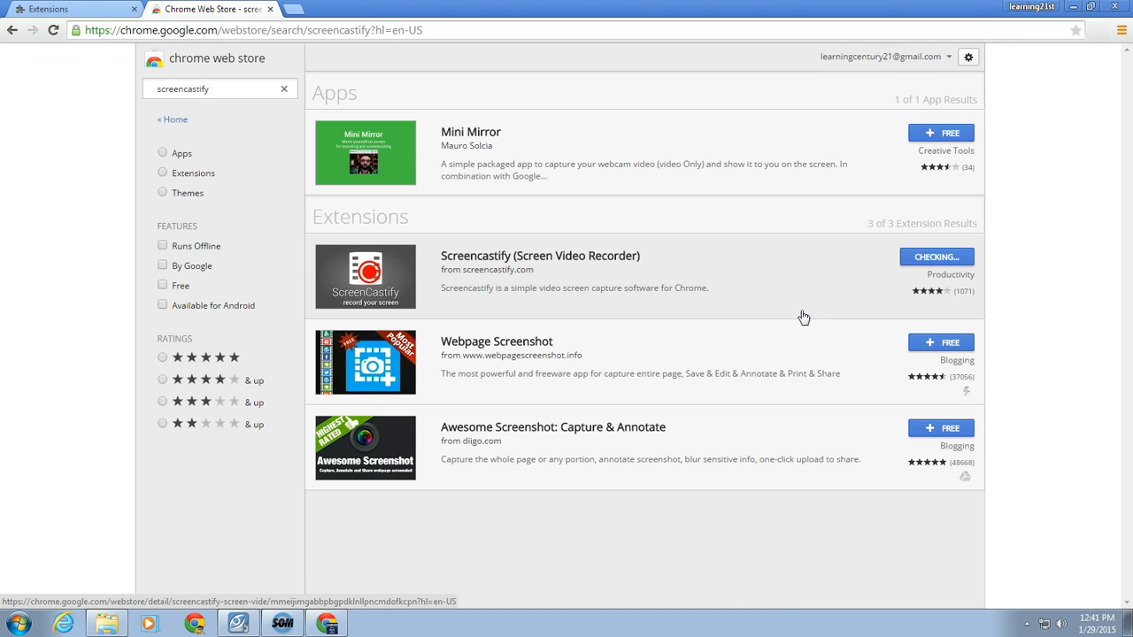
left_click(934, 257)
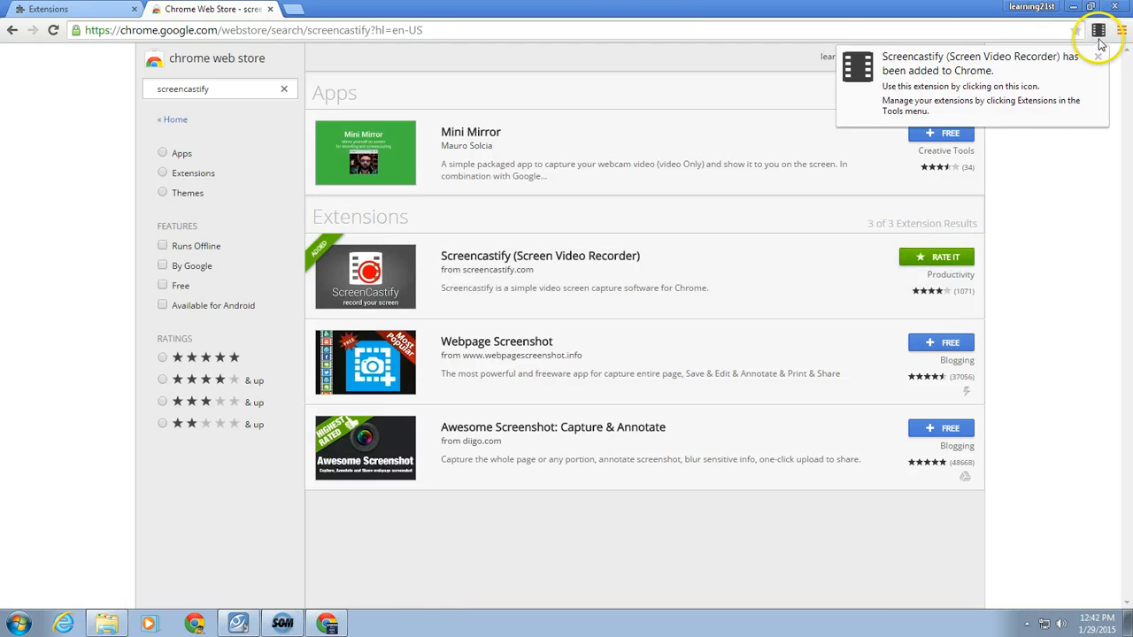
- Launch Screencastify and set up camera and microphone access
left_click(1098, 33)
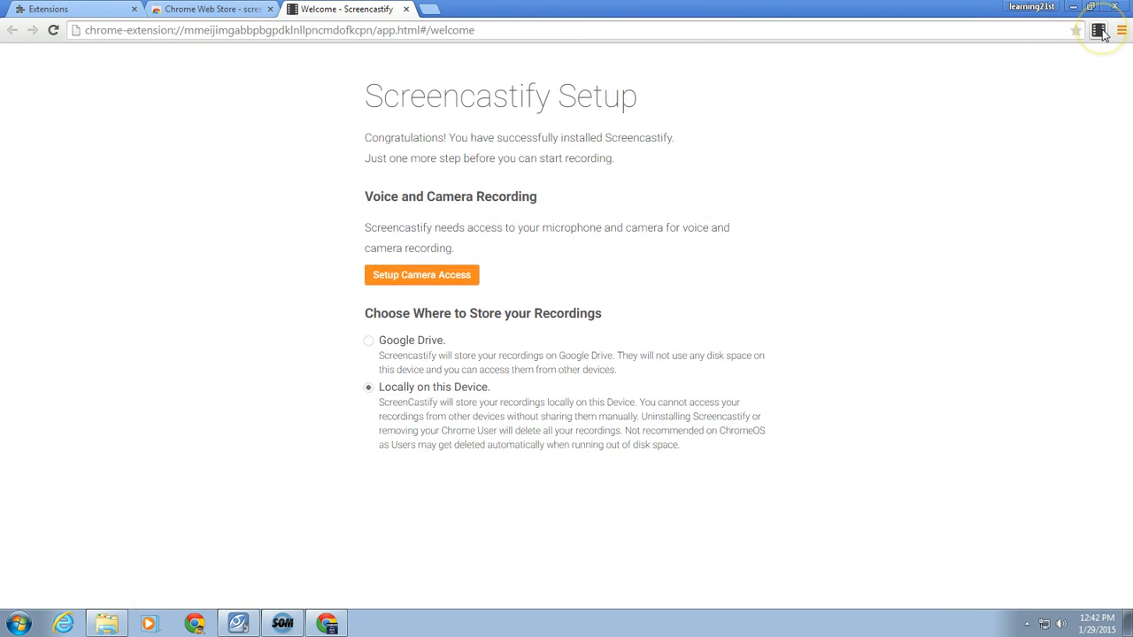
mouse_move(1094, 32)
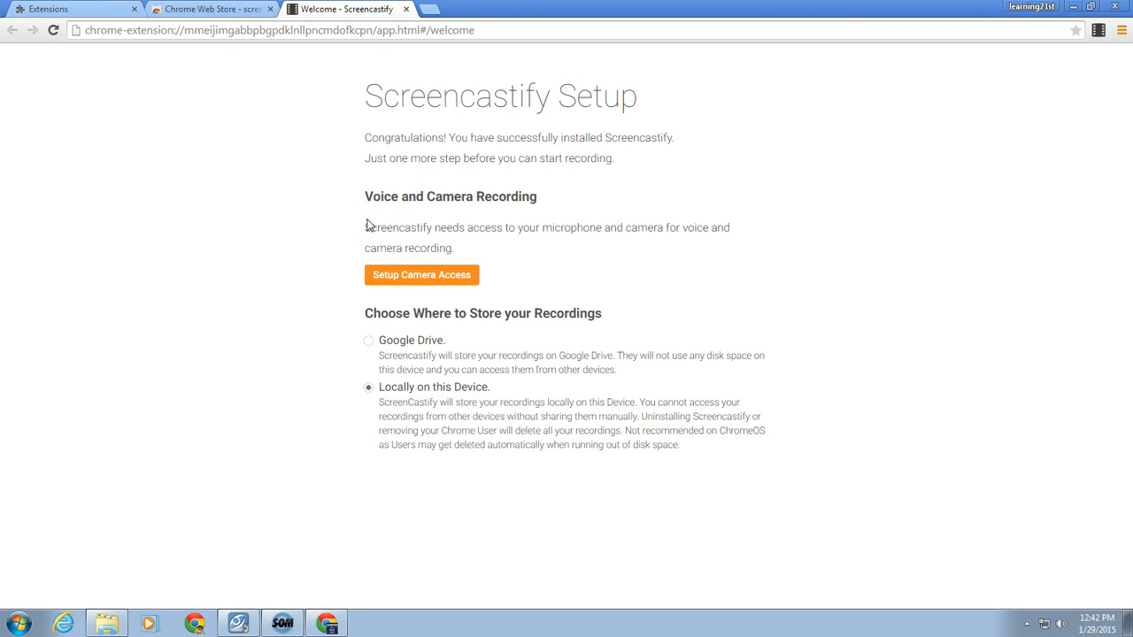
mouse_move(376, 223)
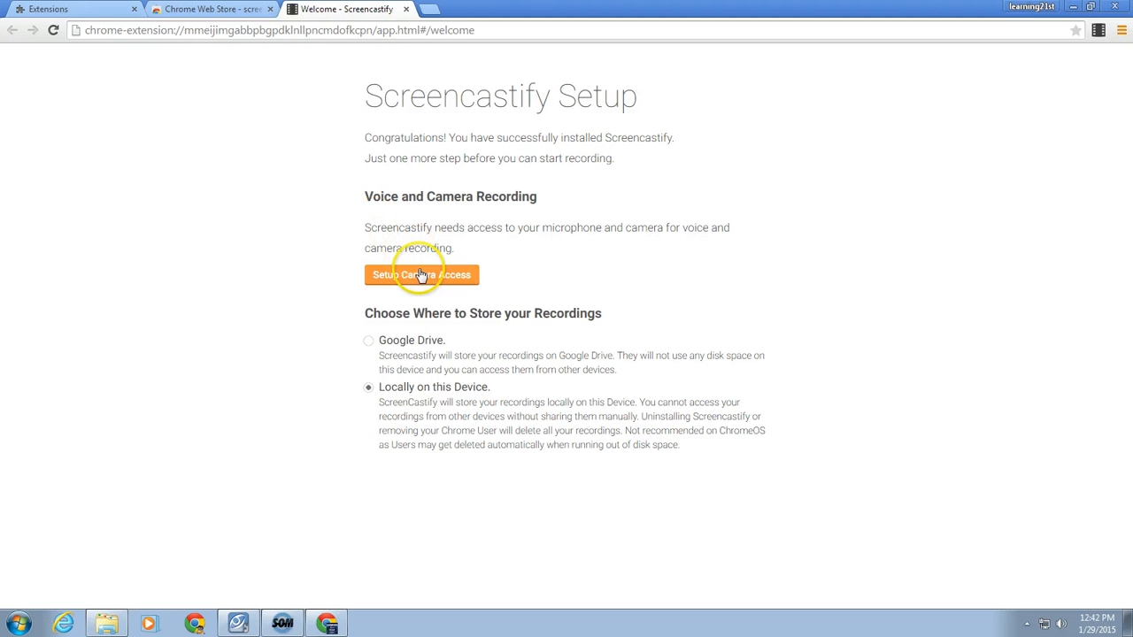
mouse_move(459, 296)
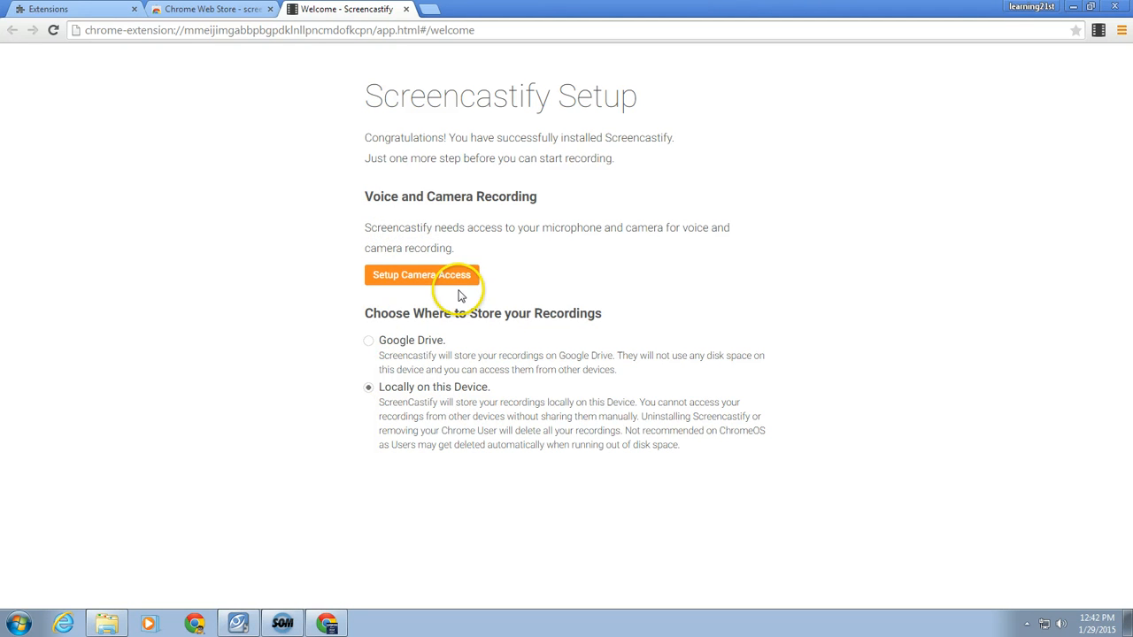
left_click(366, 340)
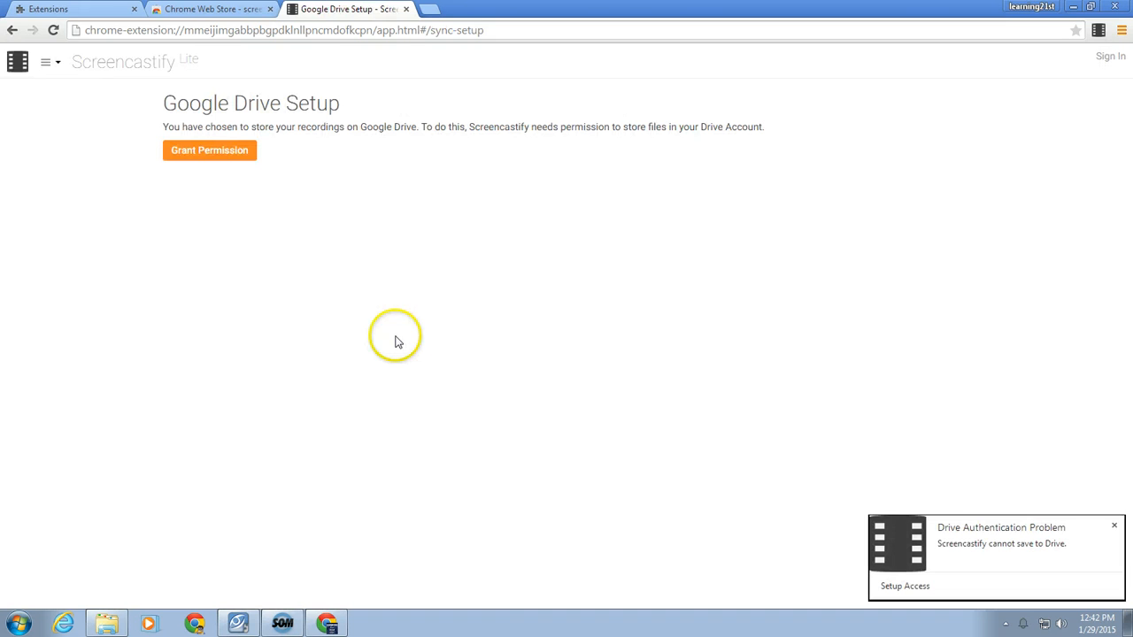
mouse_move(404, 343)
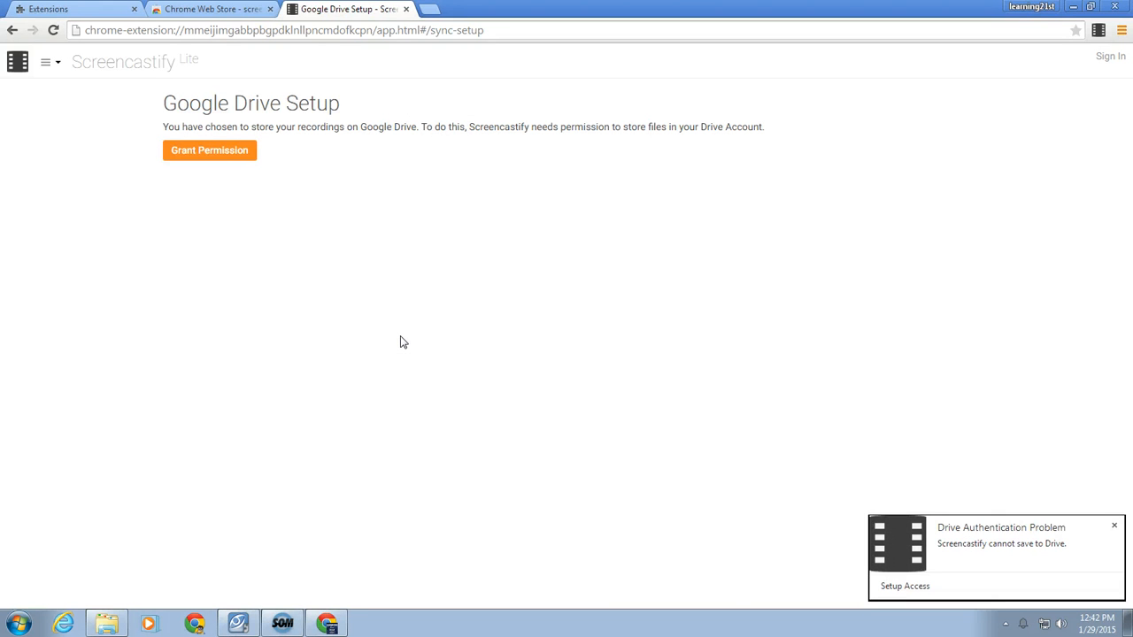
left_click(435, 340)
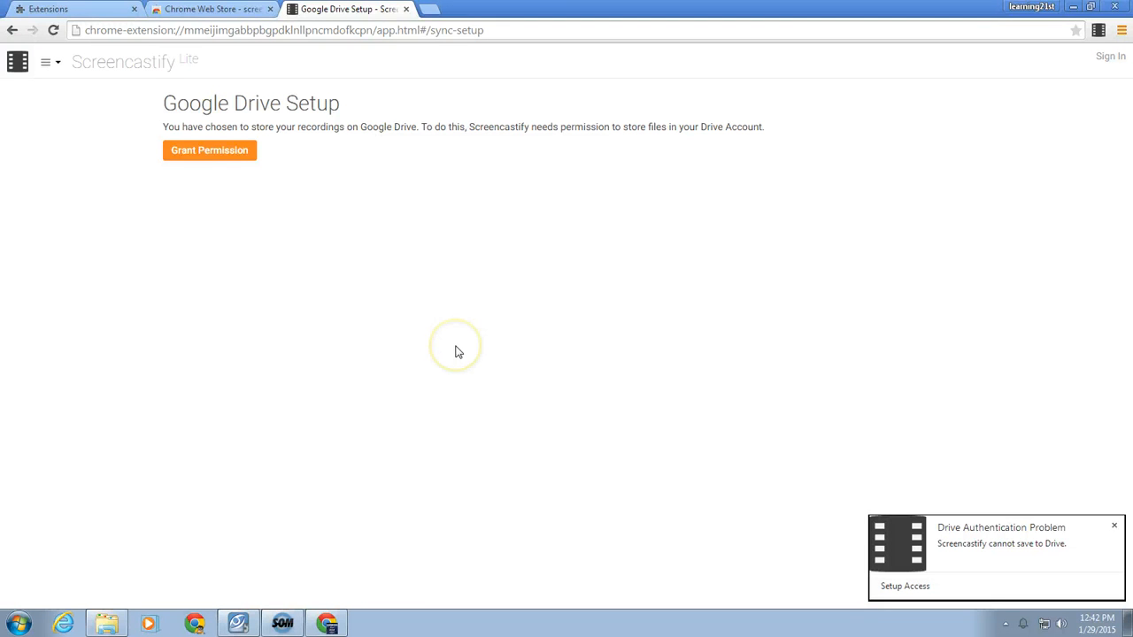
- Grant Screencastify permission to save recordings to Google Drive and return via its menu
left_click(209, 149)
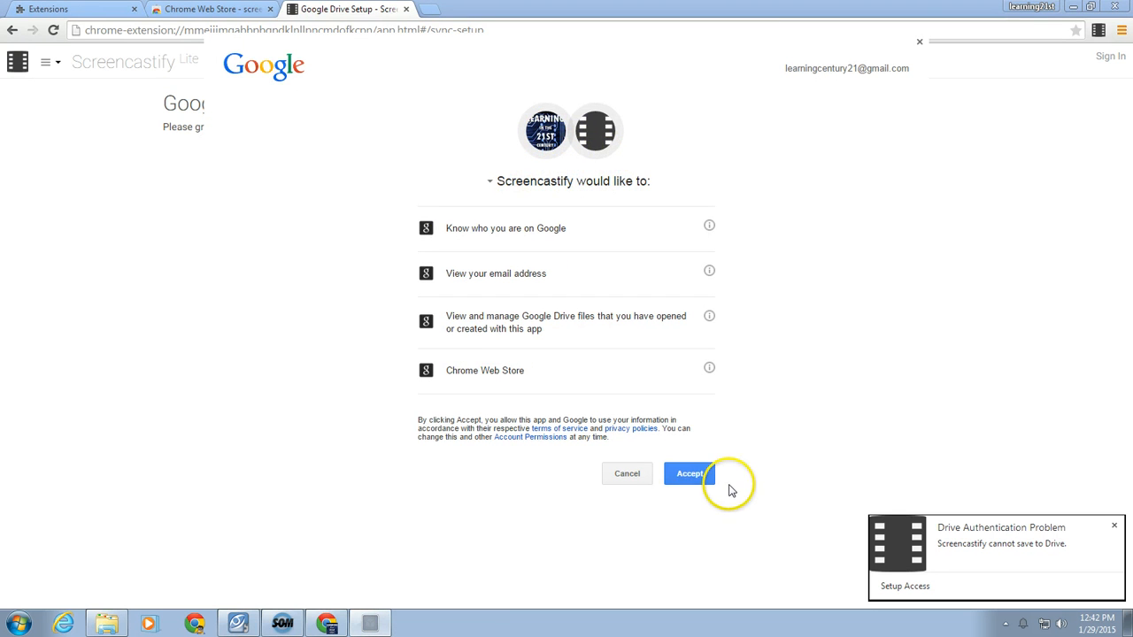
left_click(688, 475)
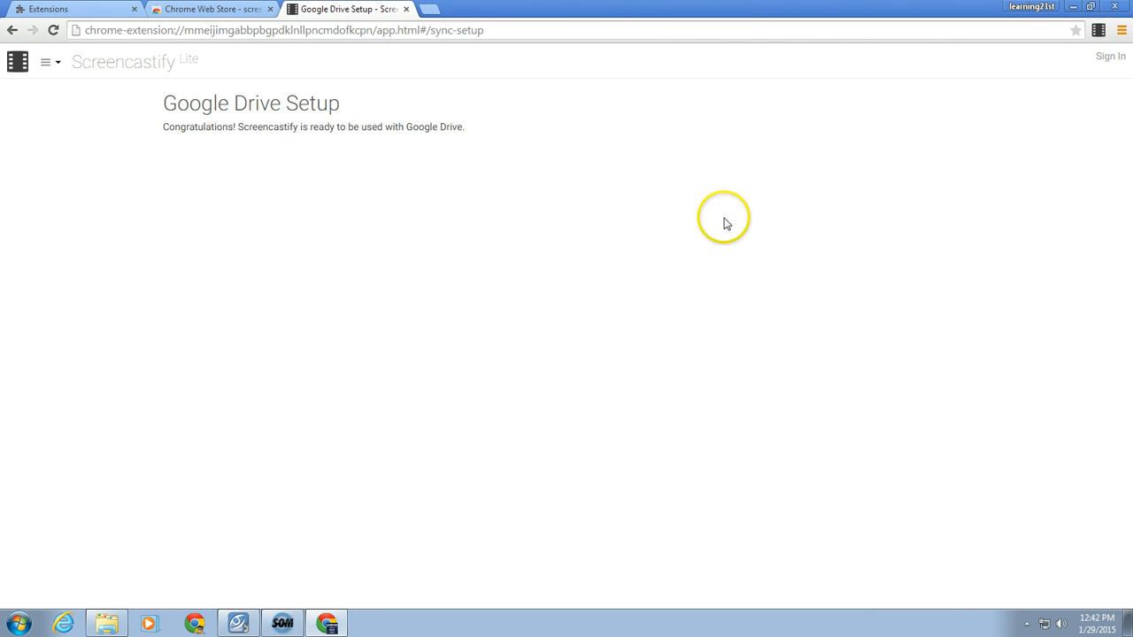
mouse_move(344, 121)
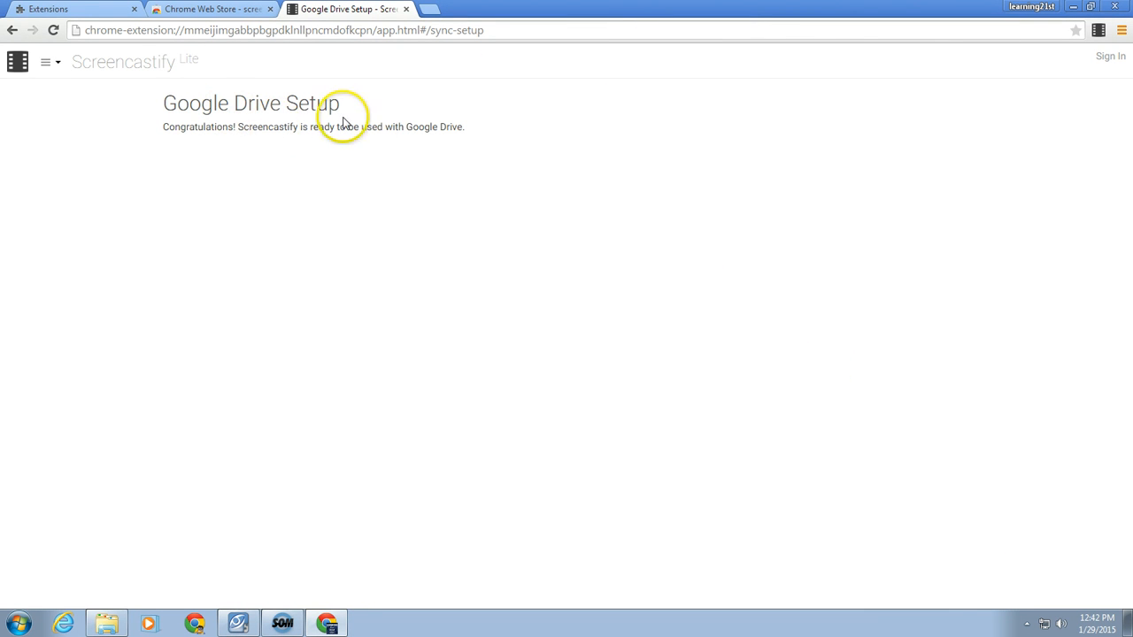
left_click(47, 62)
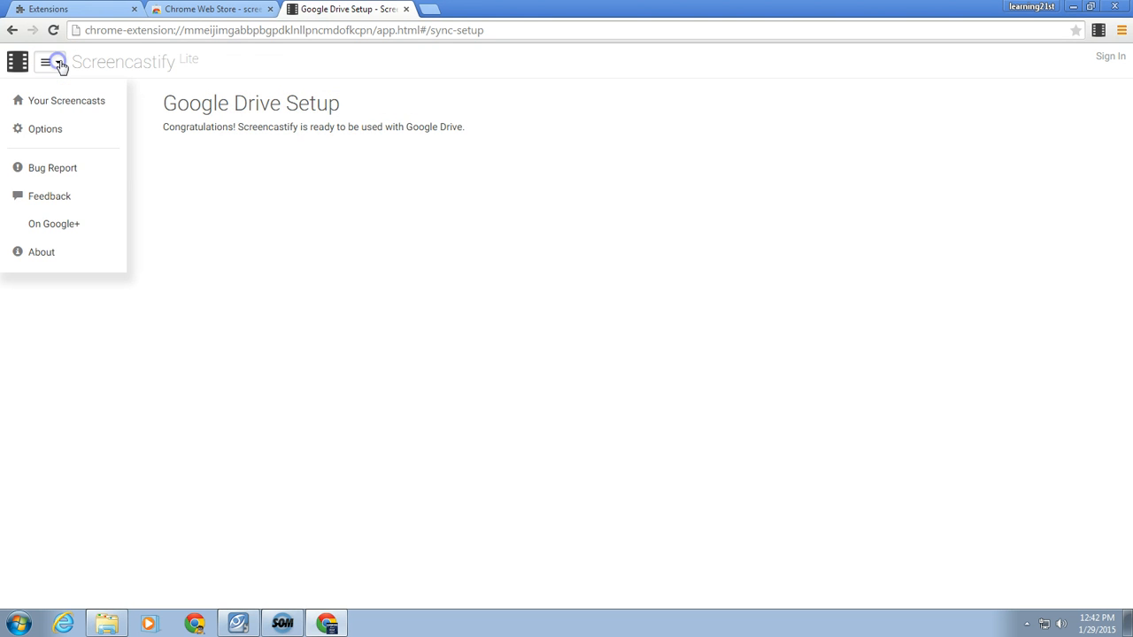
left_click(67, 99)
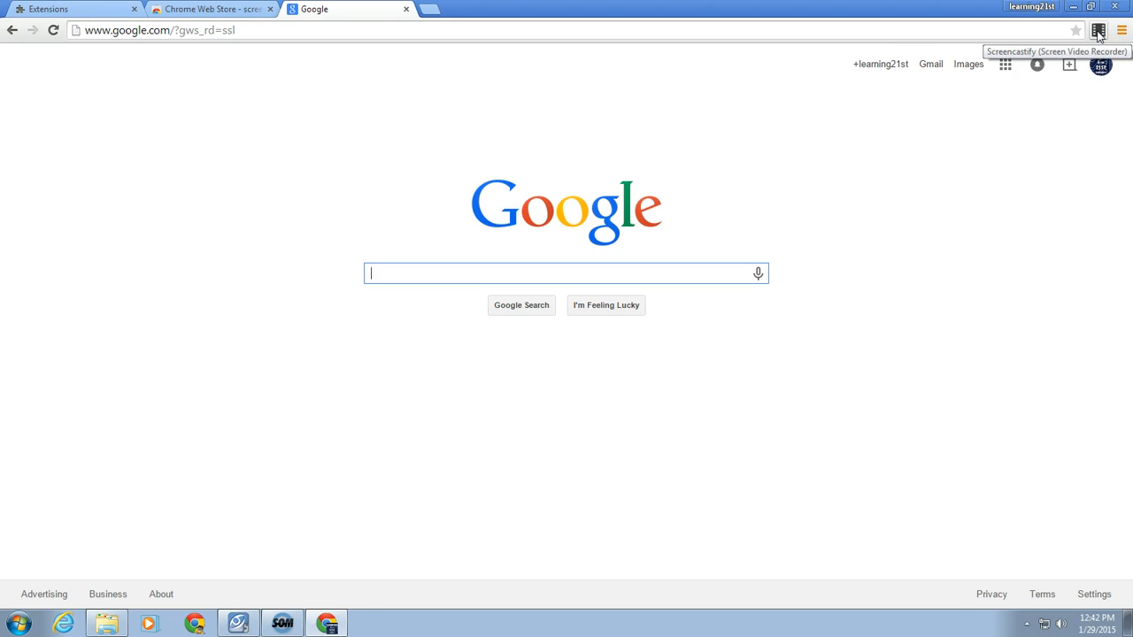
- Show the Record Screencast panel with Tab capture and adjust the microphone level
left_click(1100, 32)
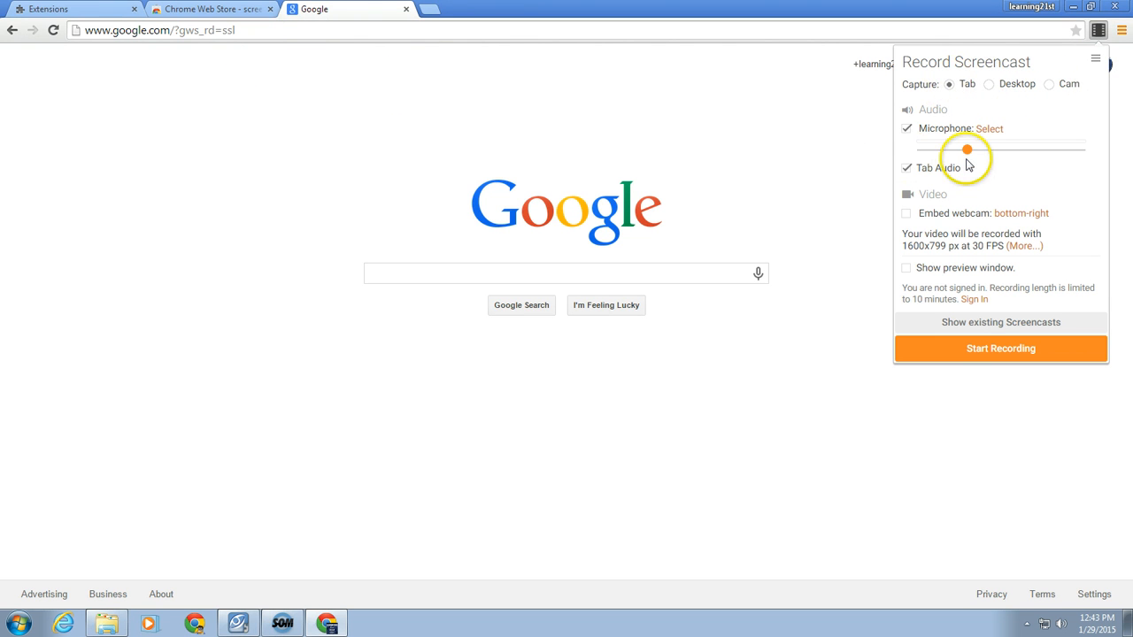
left_click_drag(967, 149, 984, 148)
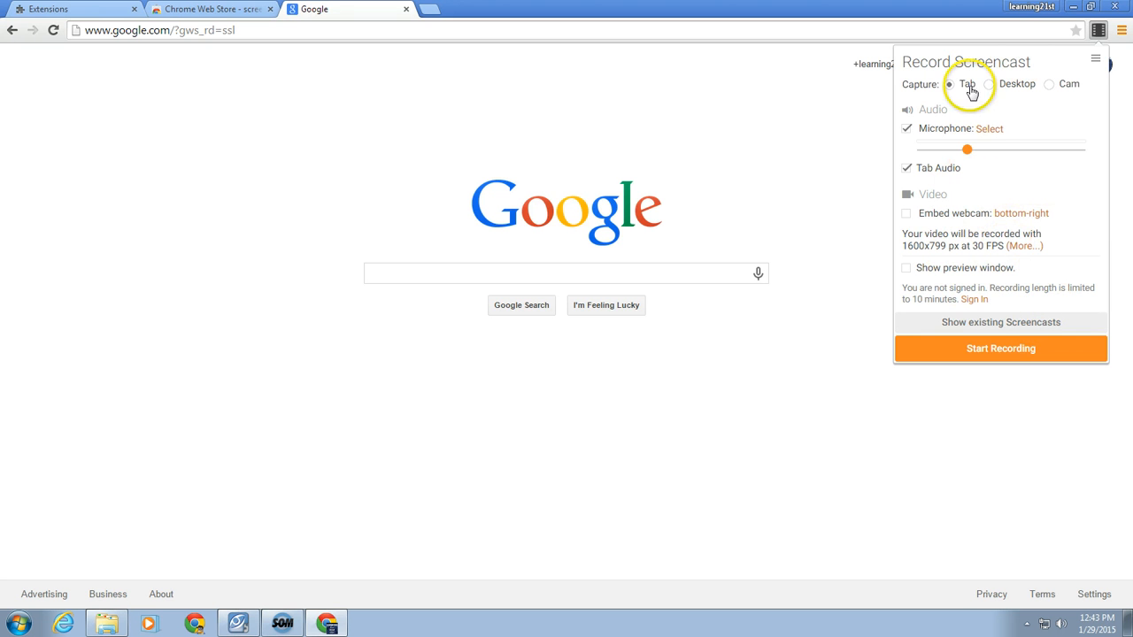
mouse_move(1001, 349)
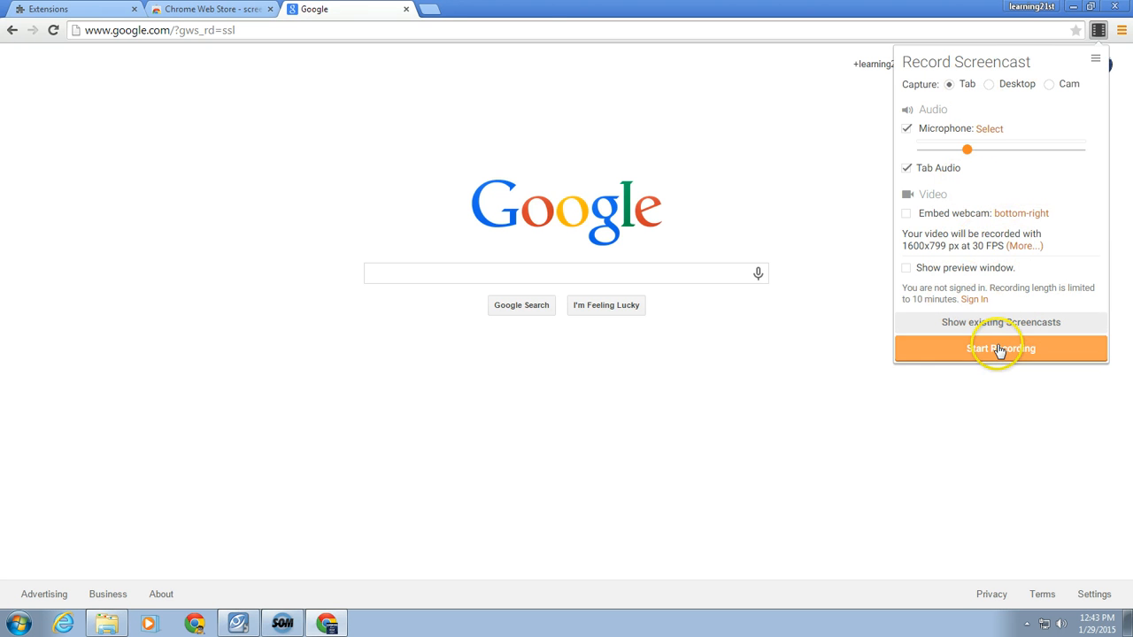
- Start recording the tab and allow camera and microphone access
left_click(999, 348)
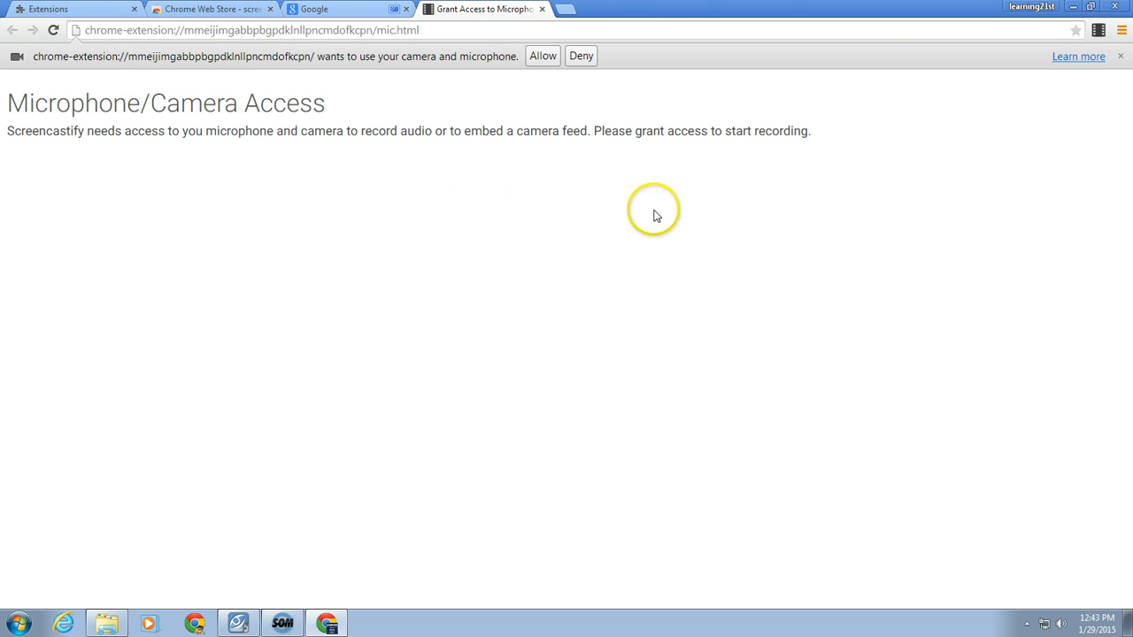
mouse_move(554, 142)
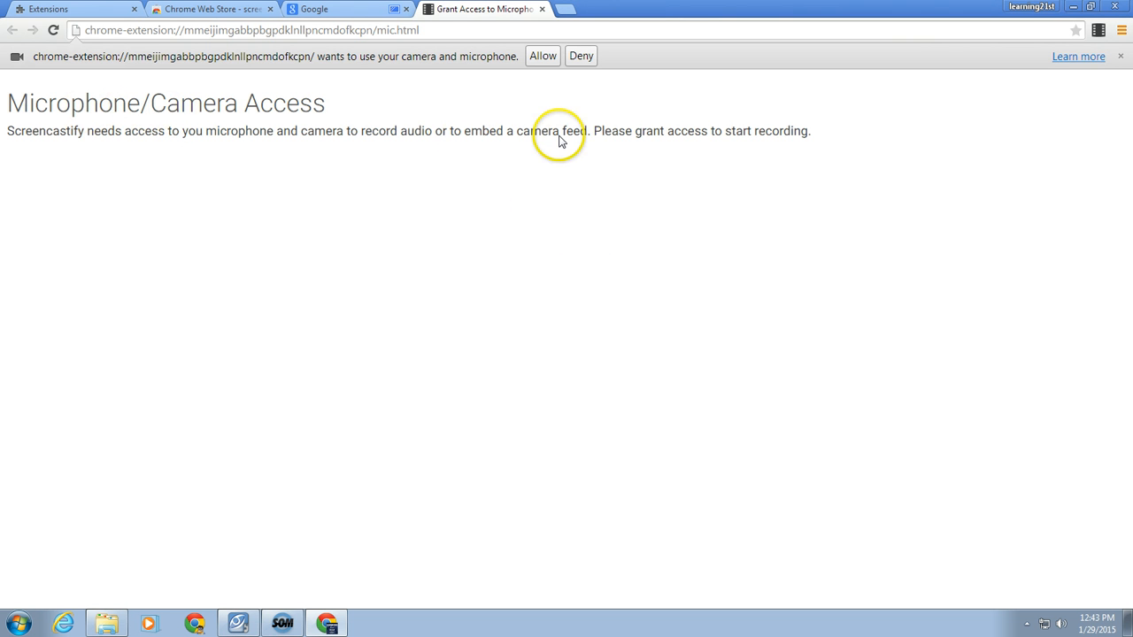
mouse_move(457, 84)
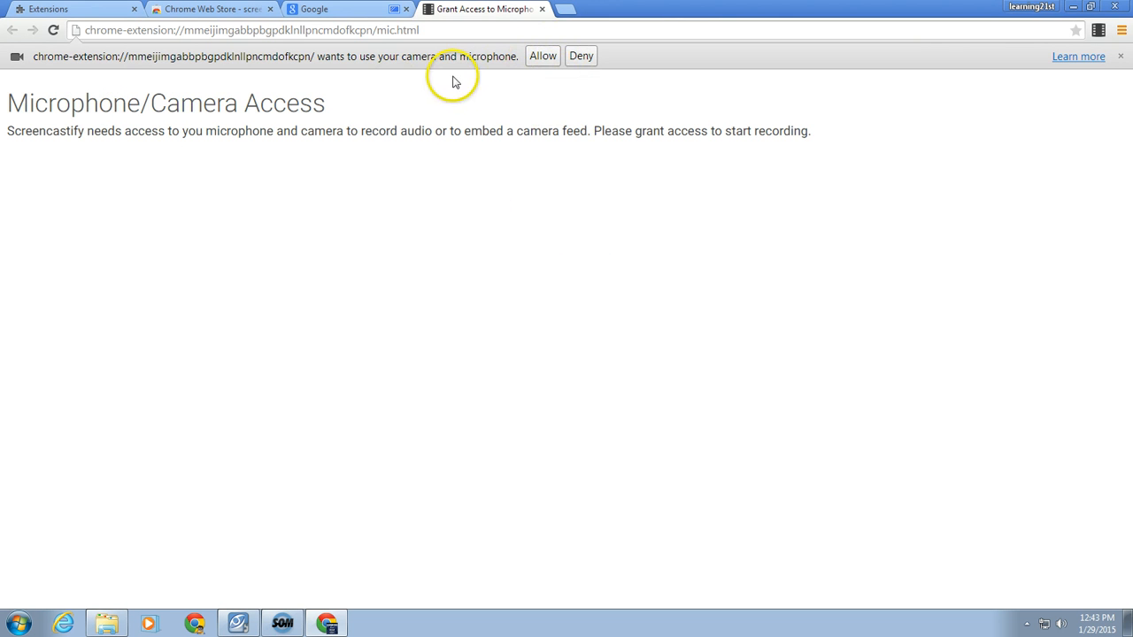
left_click(542, 54)
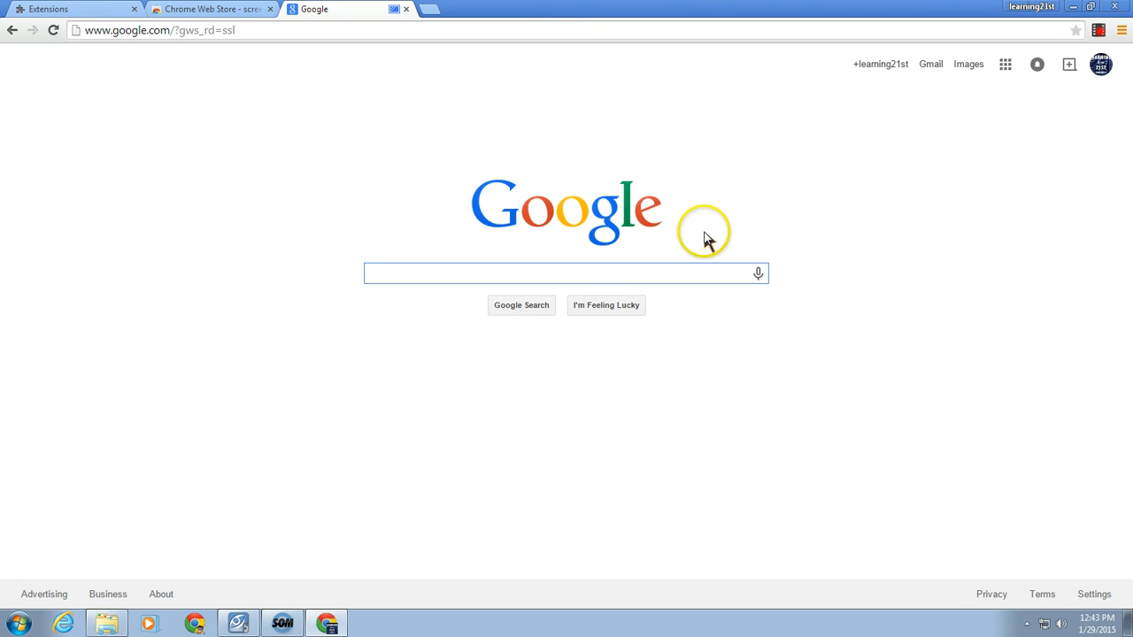
mouse_move(532, 147)
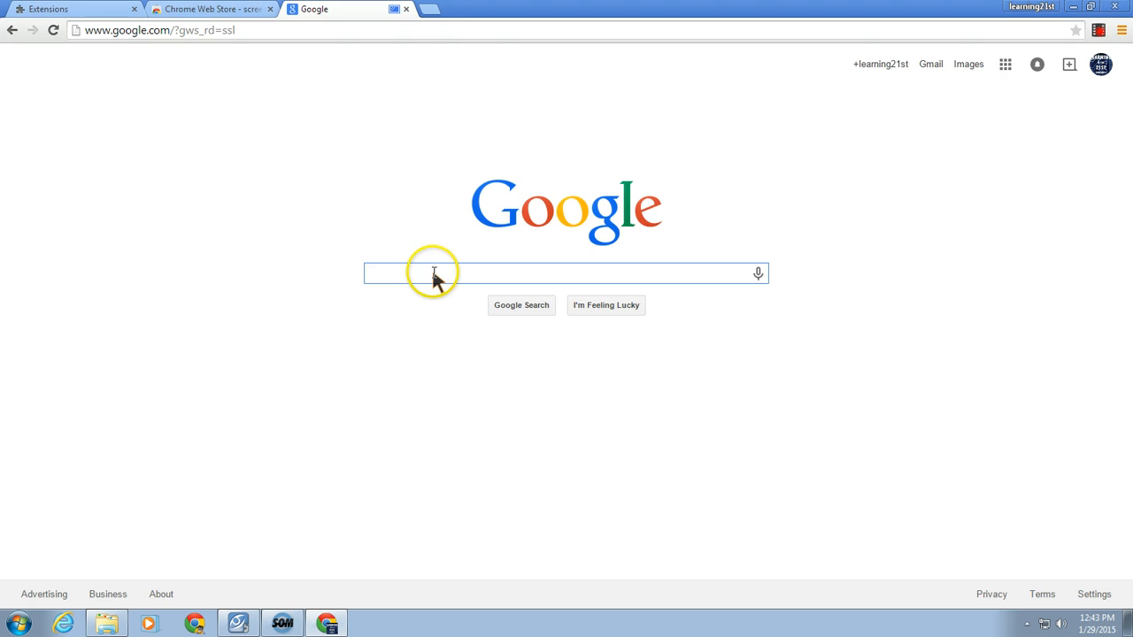
mouse_move(450, 282)
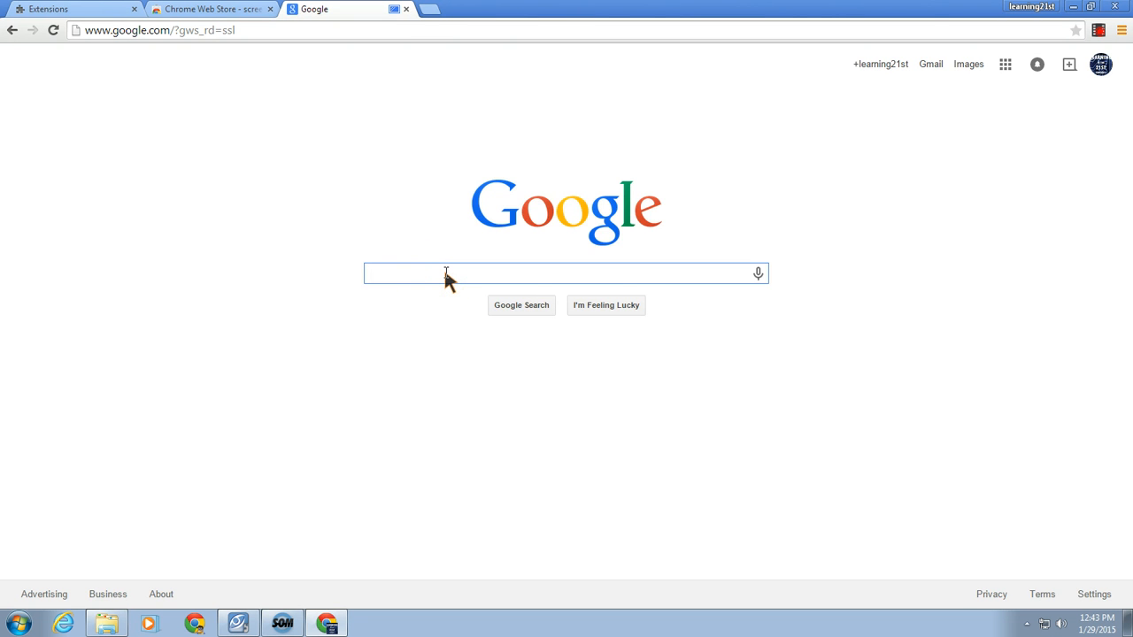
- Search Google for learning21st.com and visit the site while recording
type("learning")
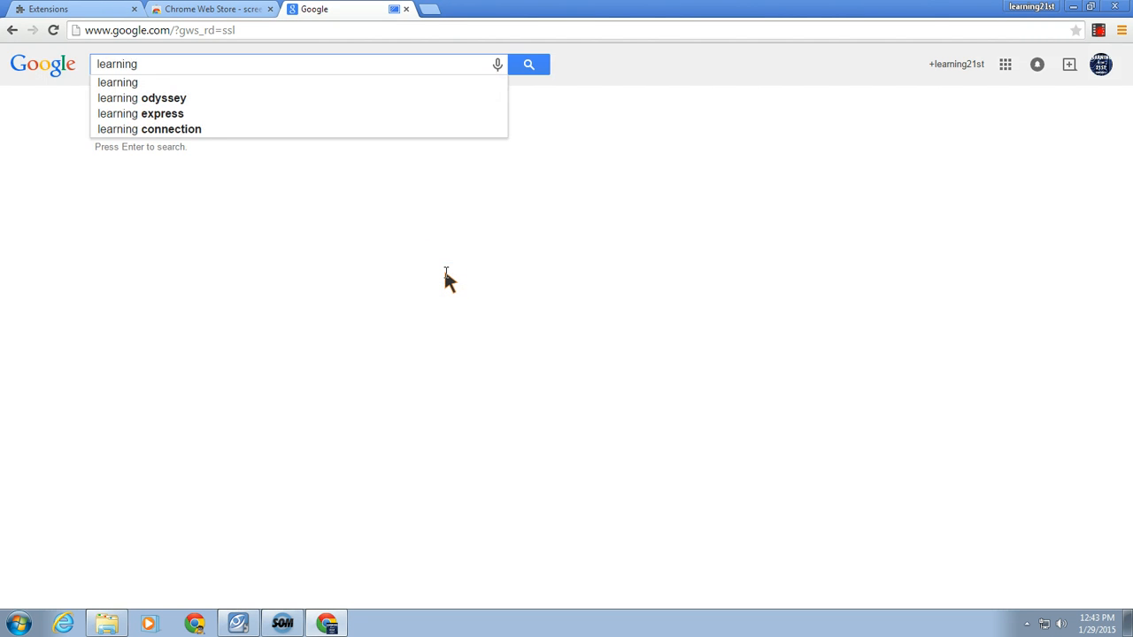
type("learning21st.com")
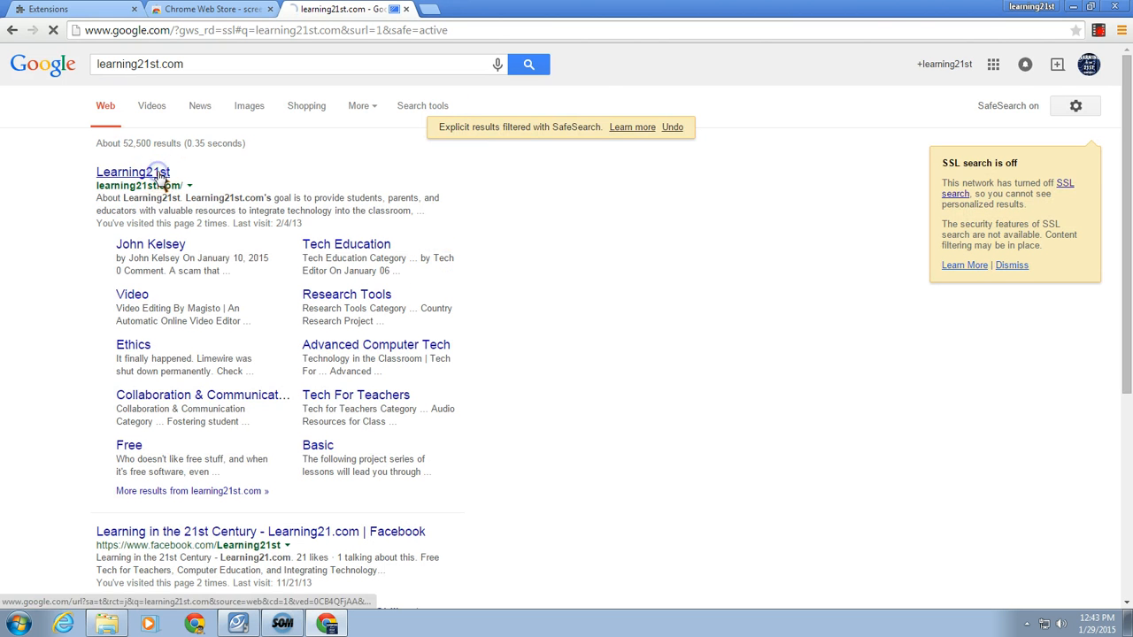
left_click(133, 170)
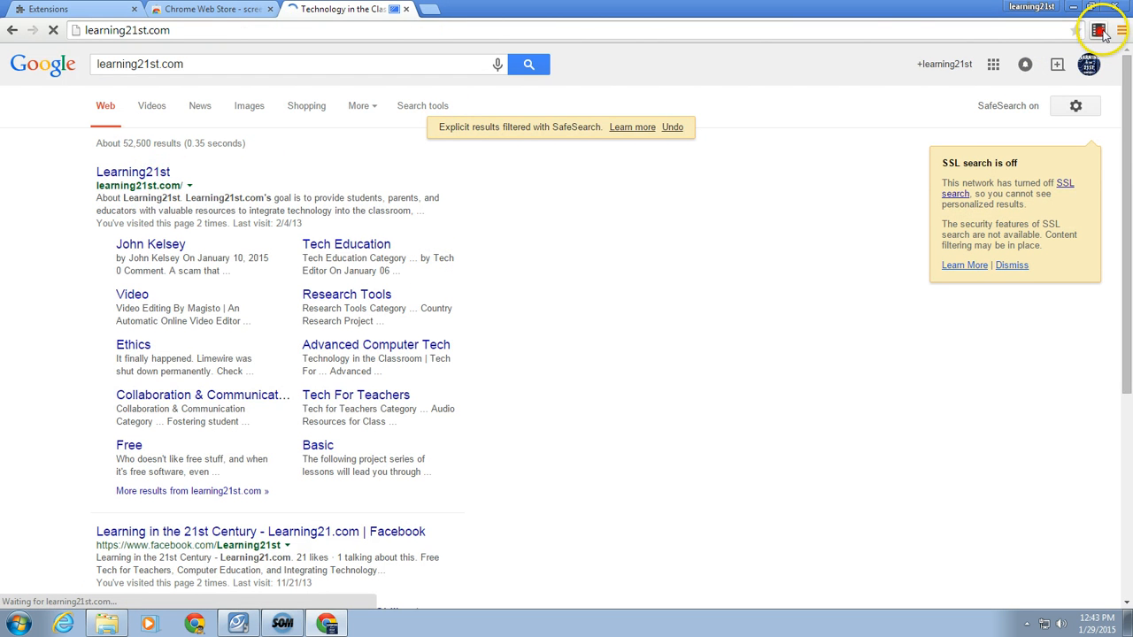
left_click(133, 171)
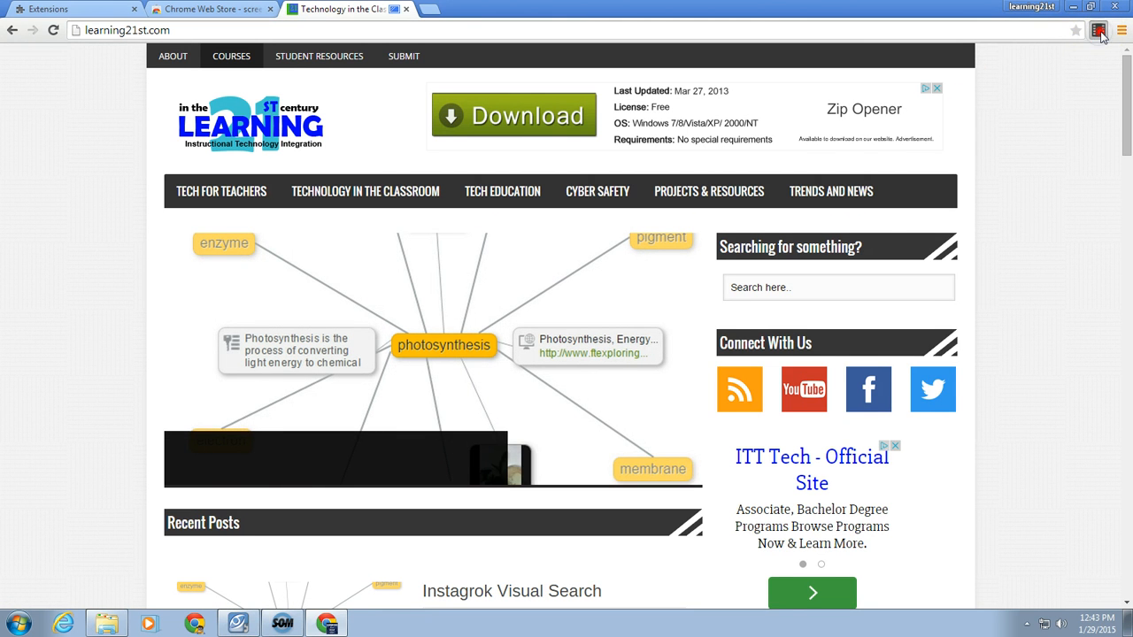
left_click(1100, 32)
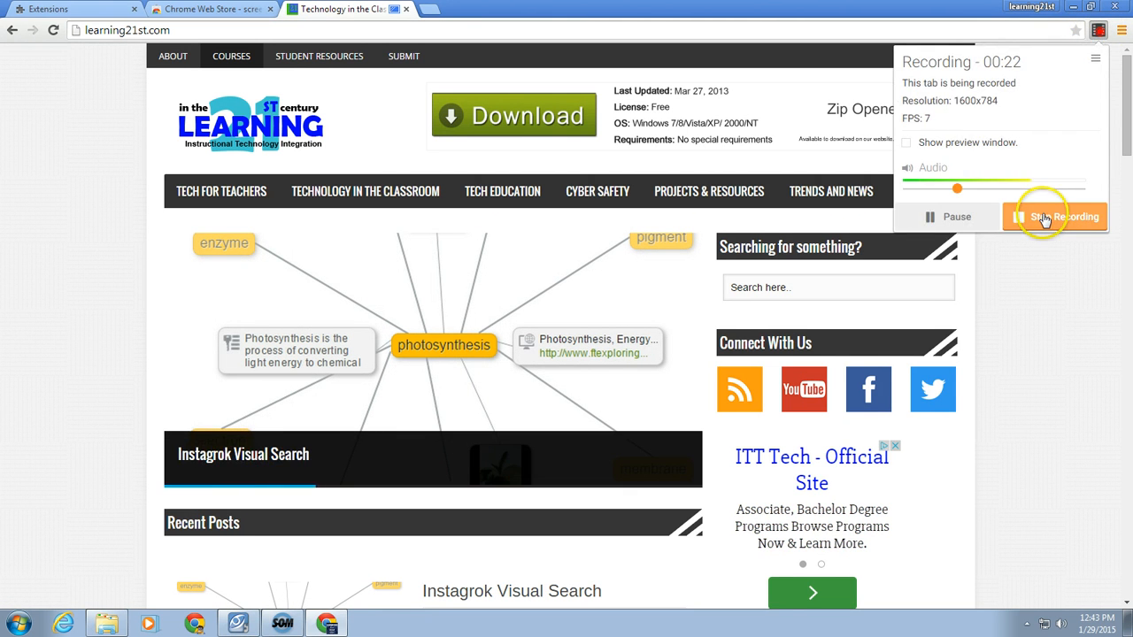
- Stop the recording to see the 23-second Untitled Screencast stored on Google Drive
left_click(1055, 216)
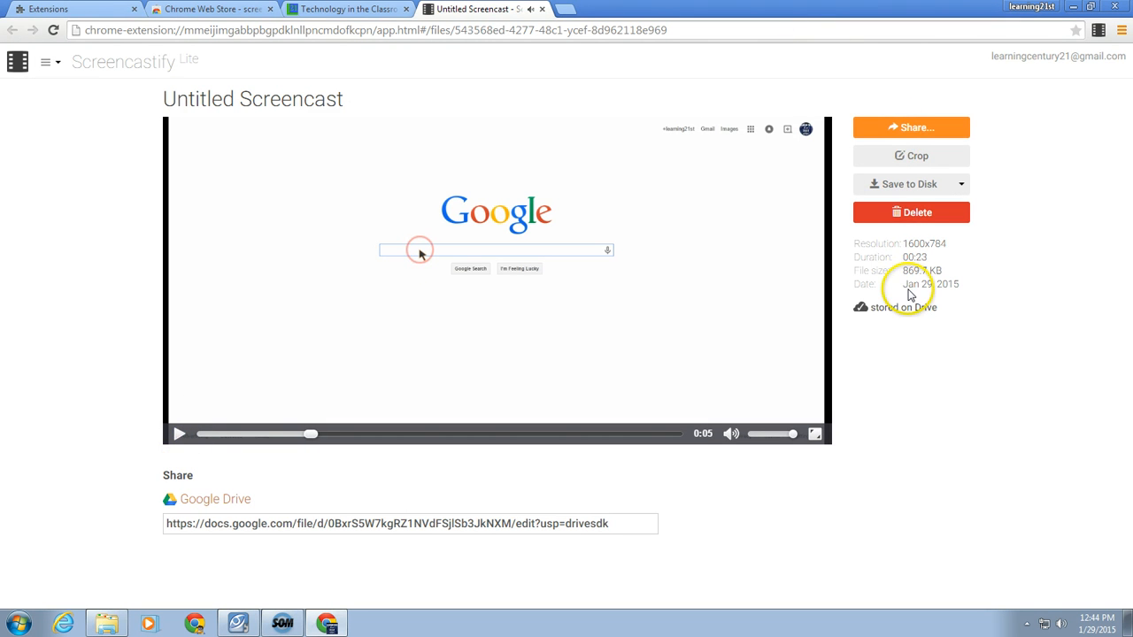
mouse_move(886, 315)
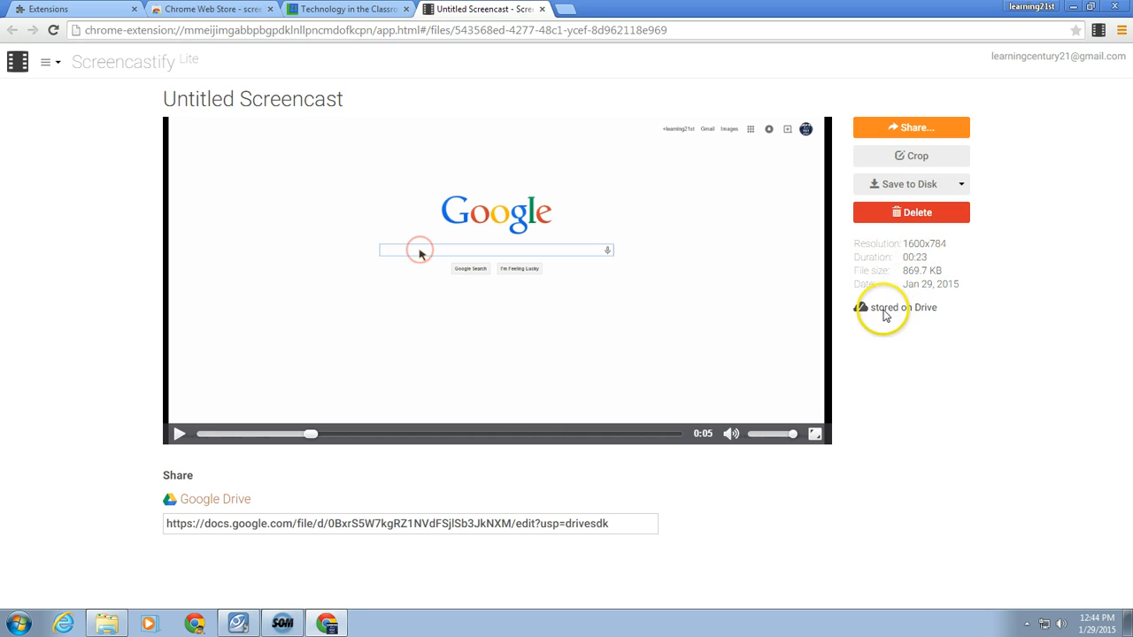
mouse_move(235, 524)
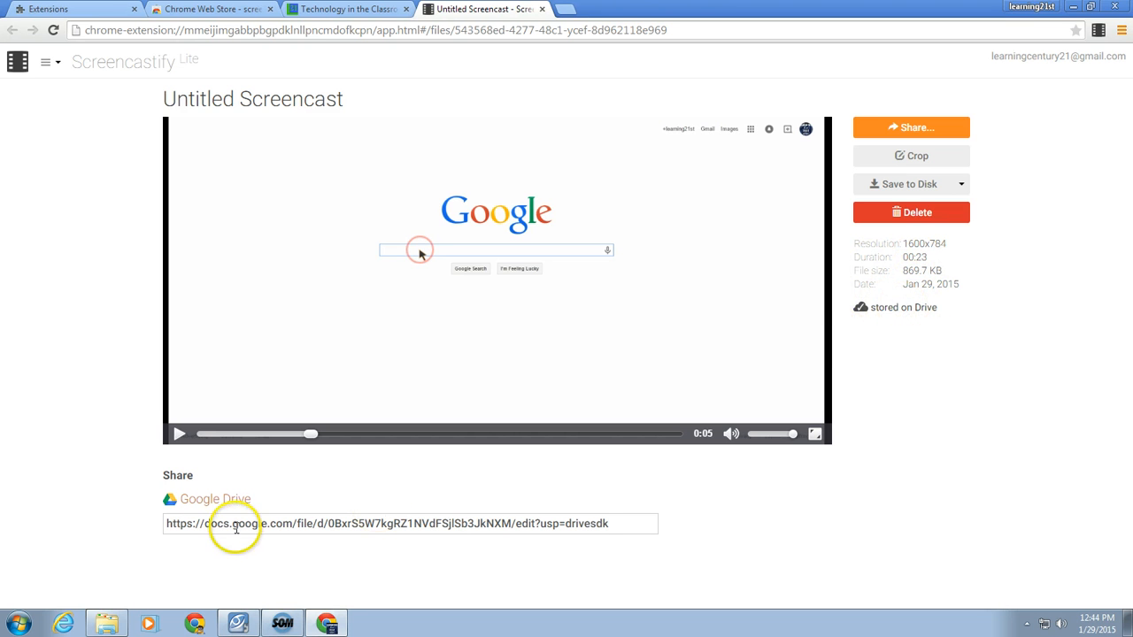
mouse_move(227, 503)
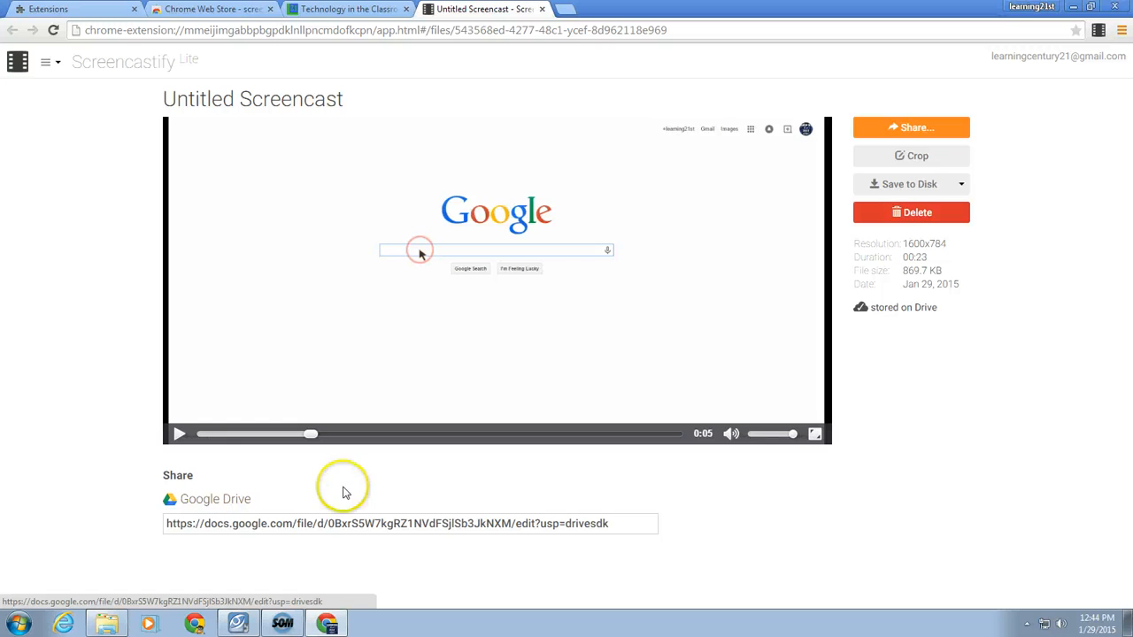
mouse_move(772, 169)
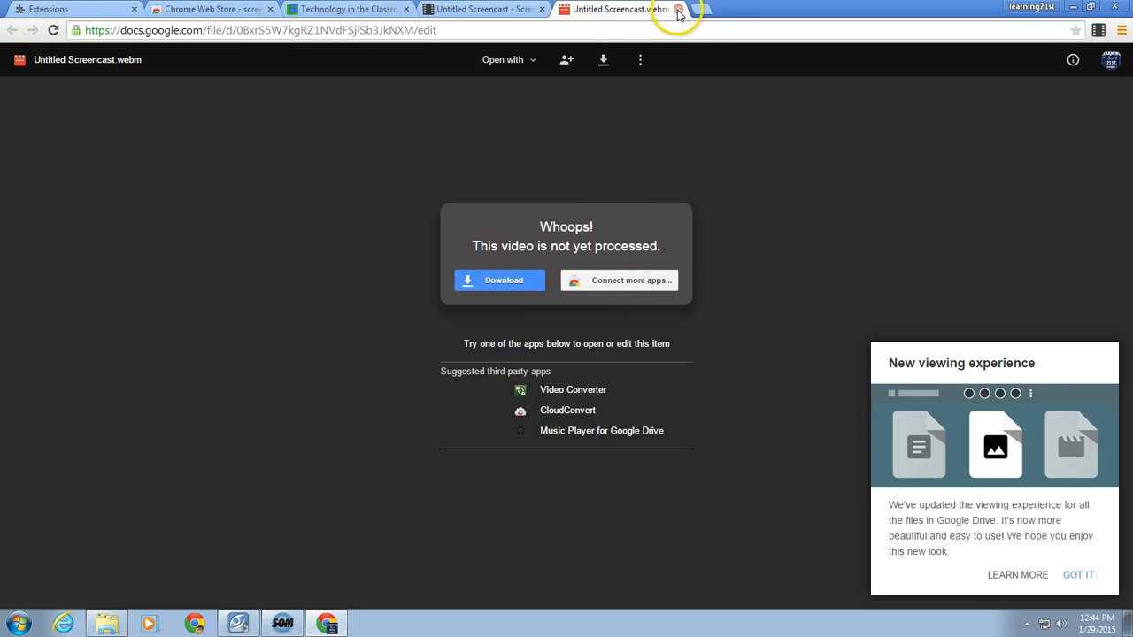
left_click(673, 11)
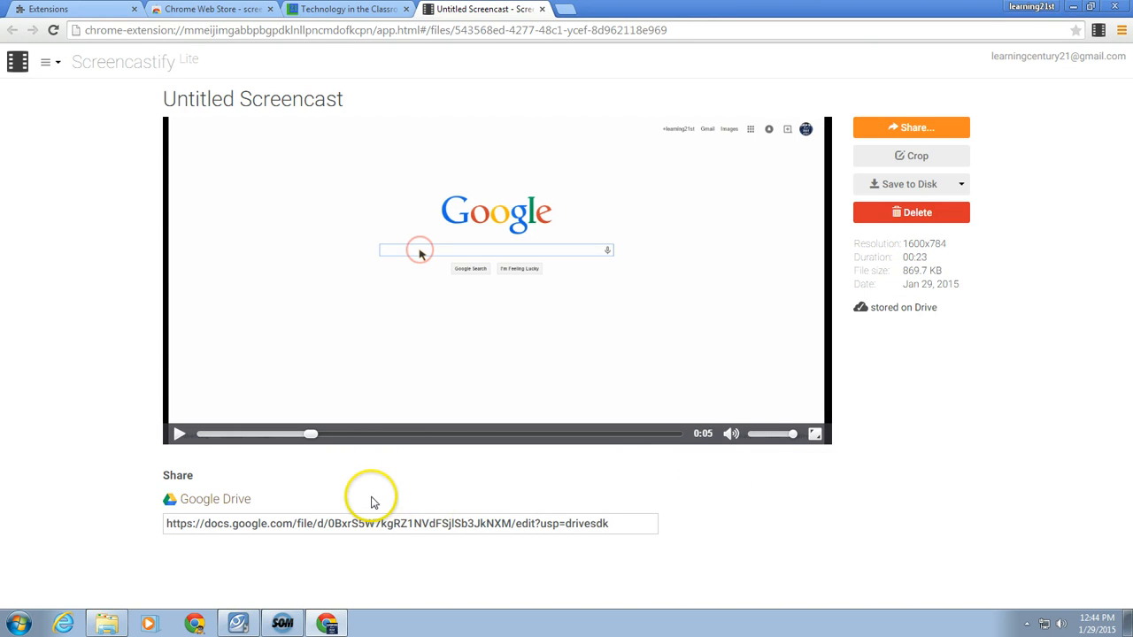
mouse_move(513, 60)
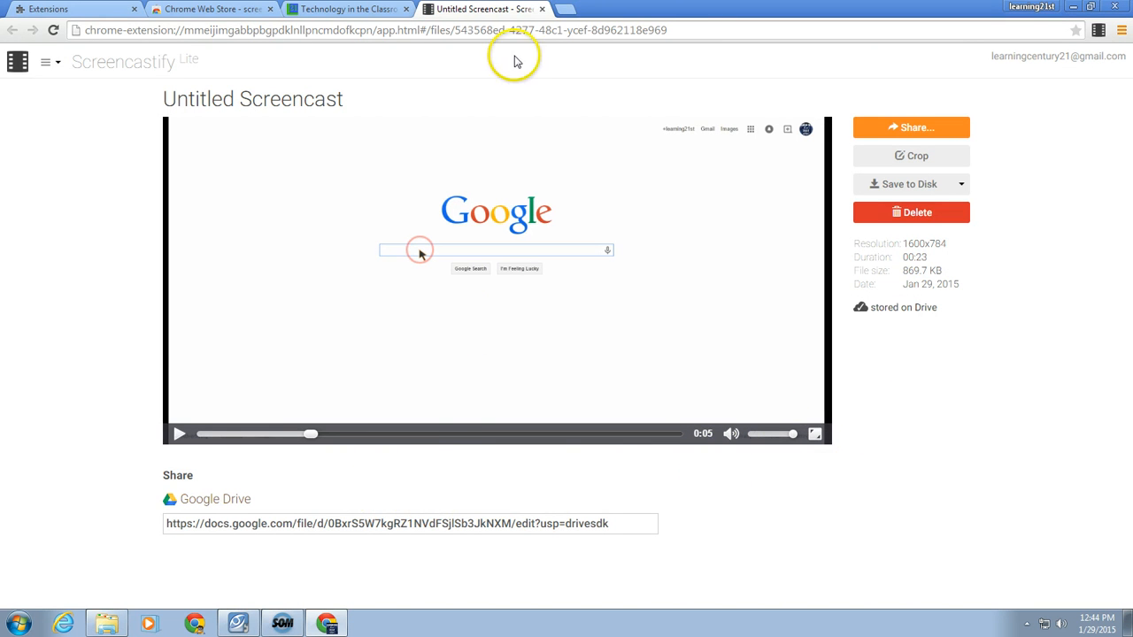